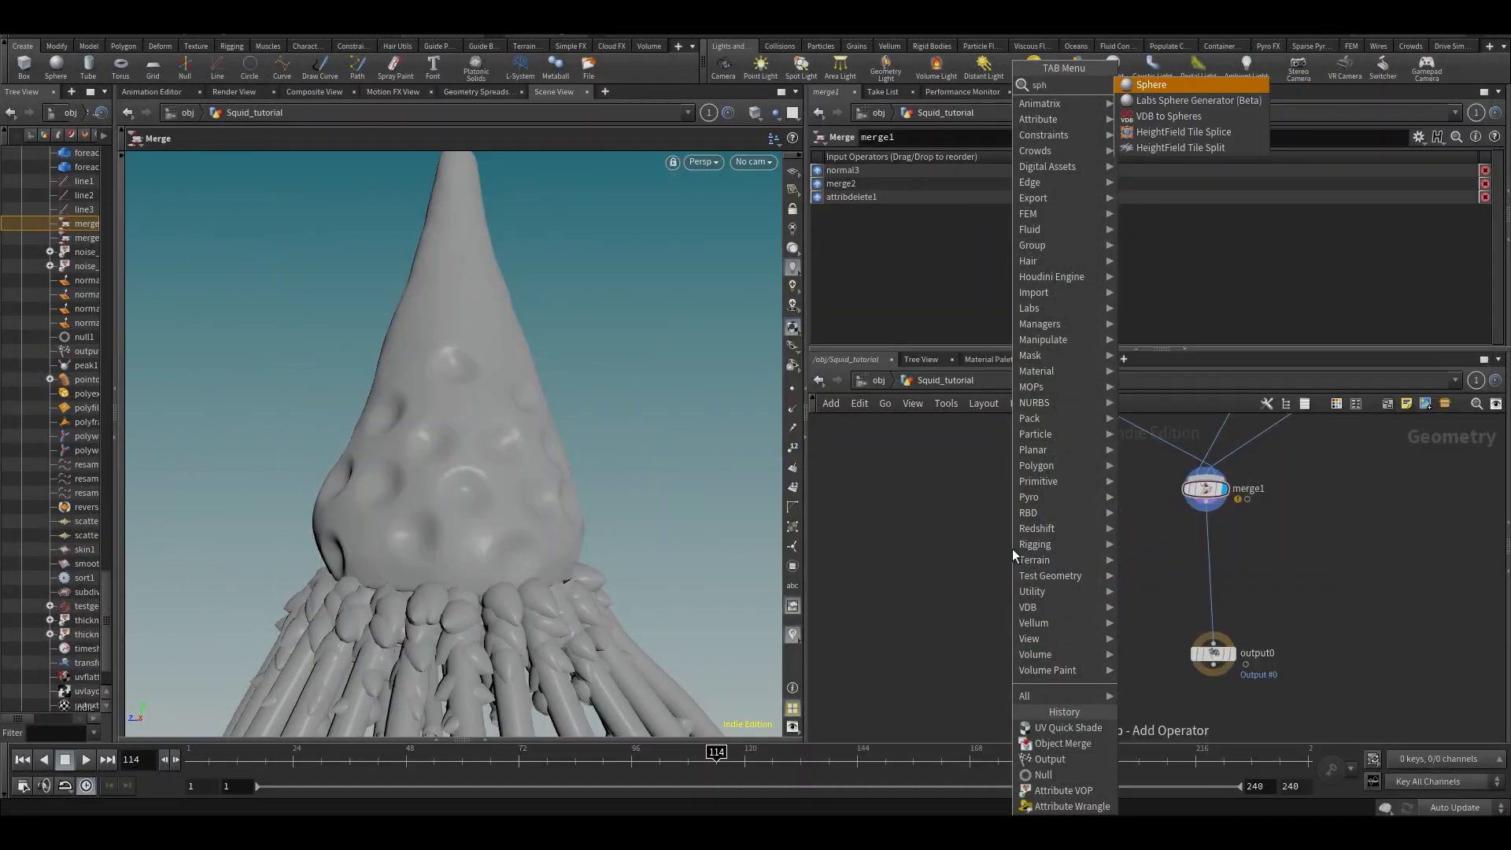
- Create a Sphere SOP as a Polygon Mesh and raise its Rows/Columns count
click(1151, 84)
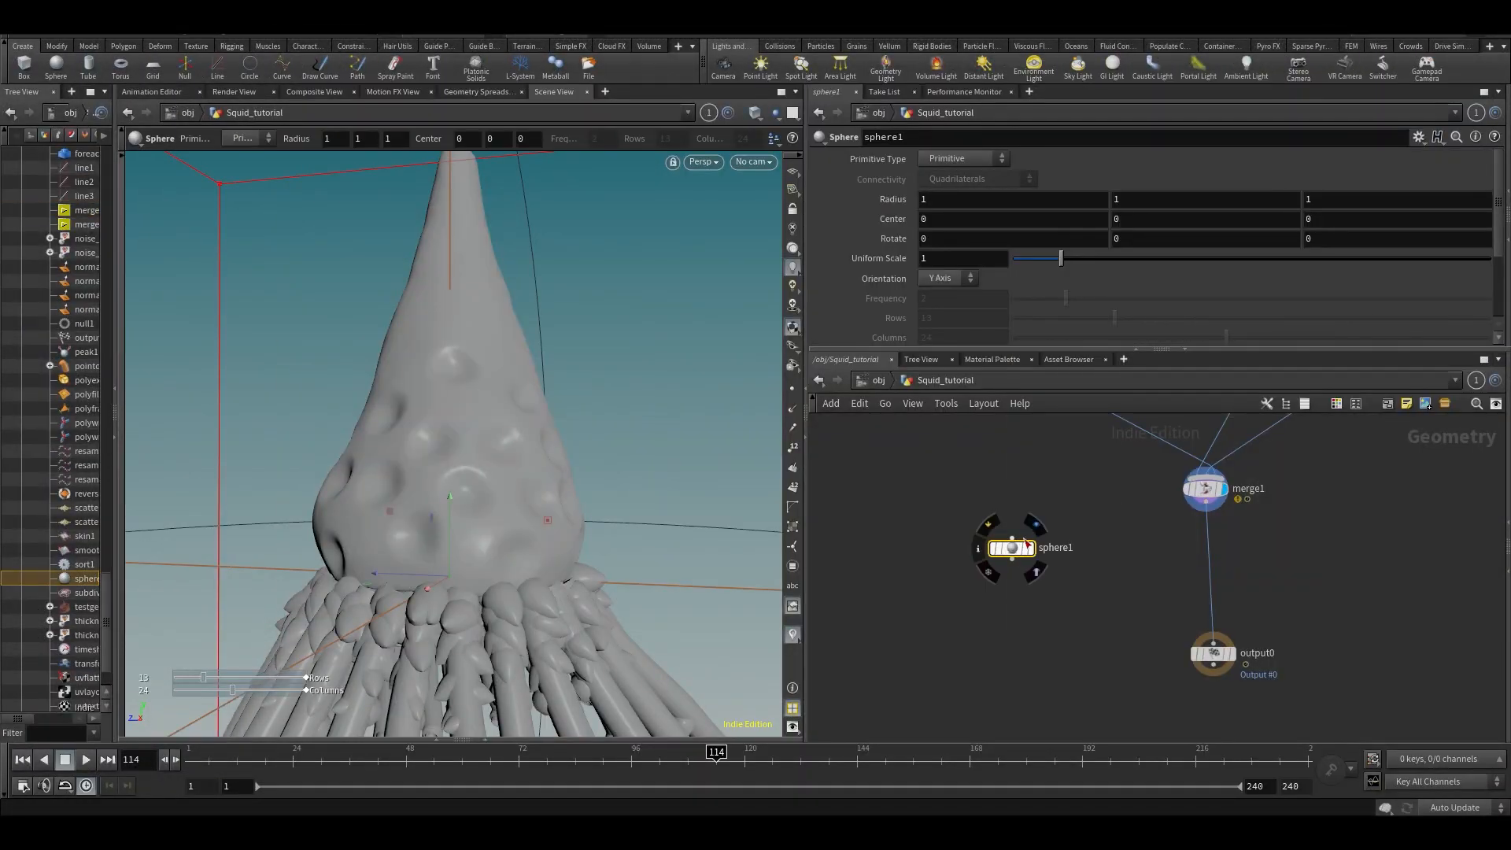
click(964, 158)
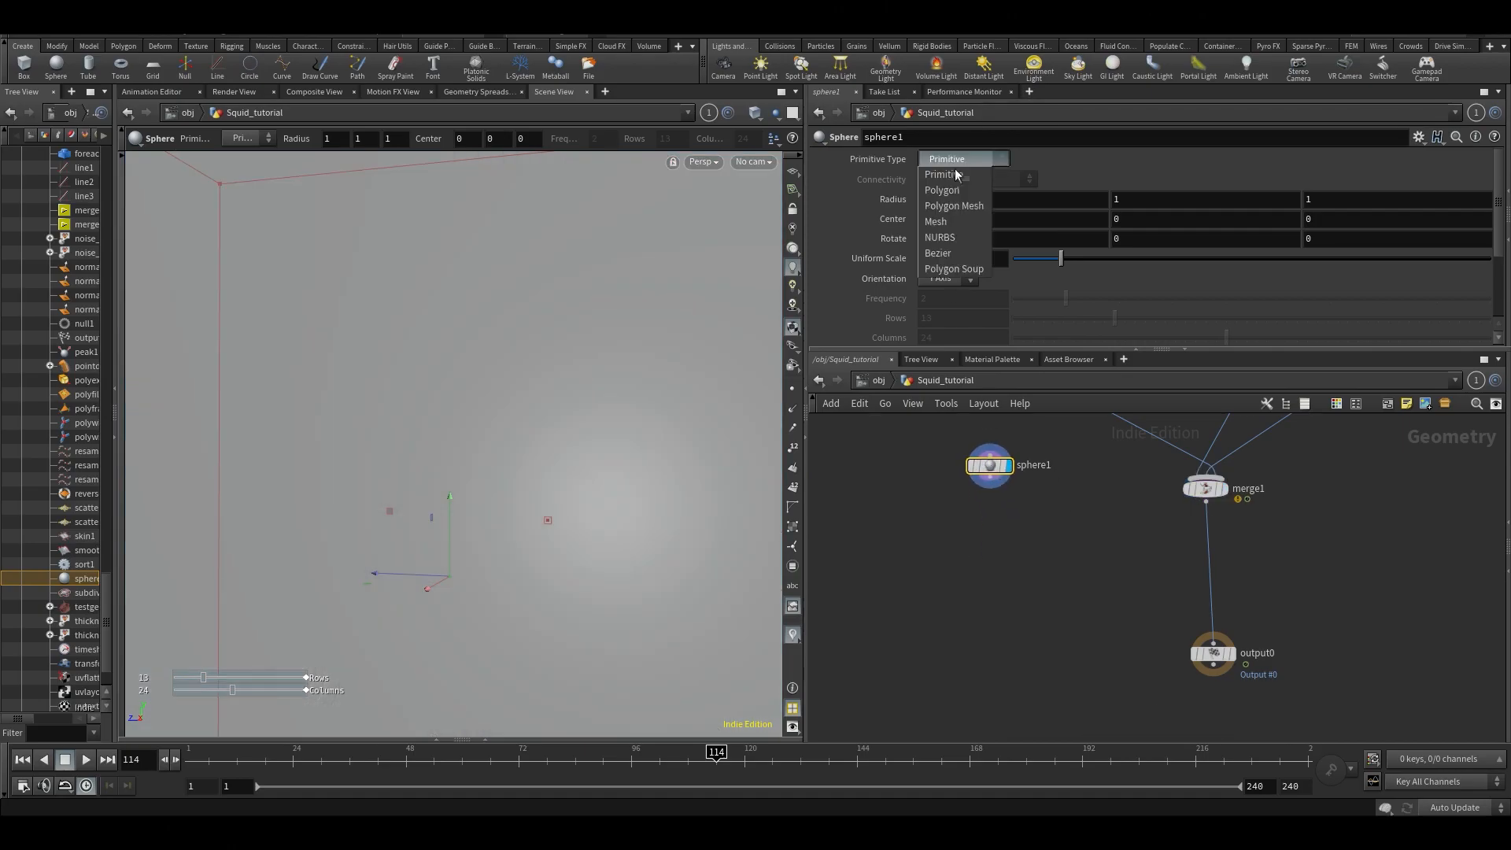
click(953, 204)
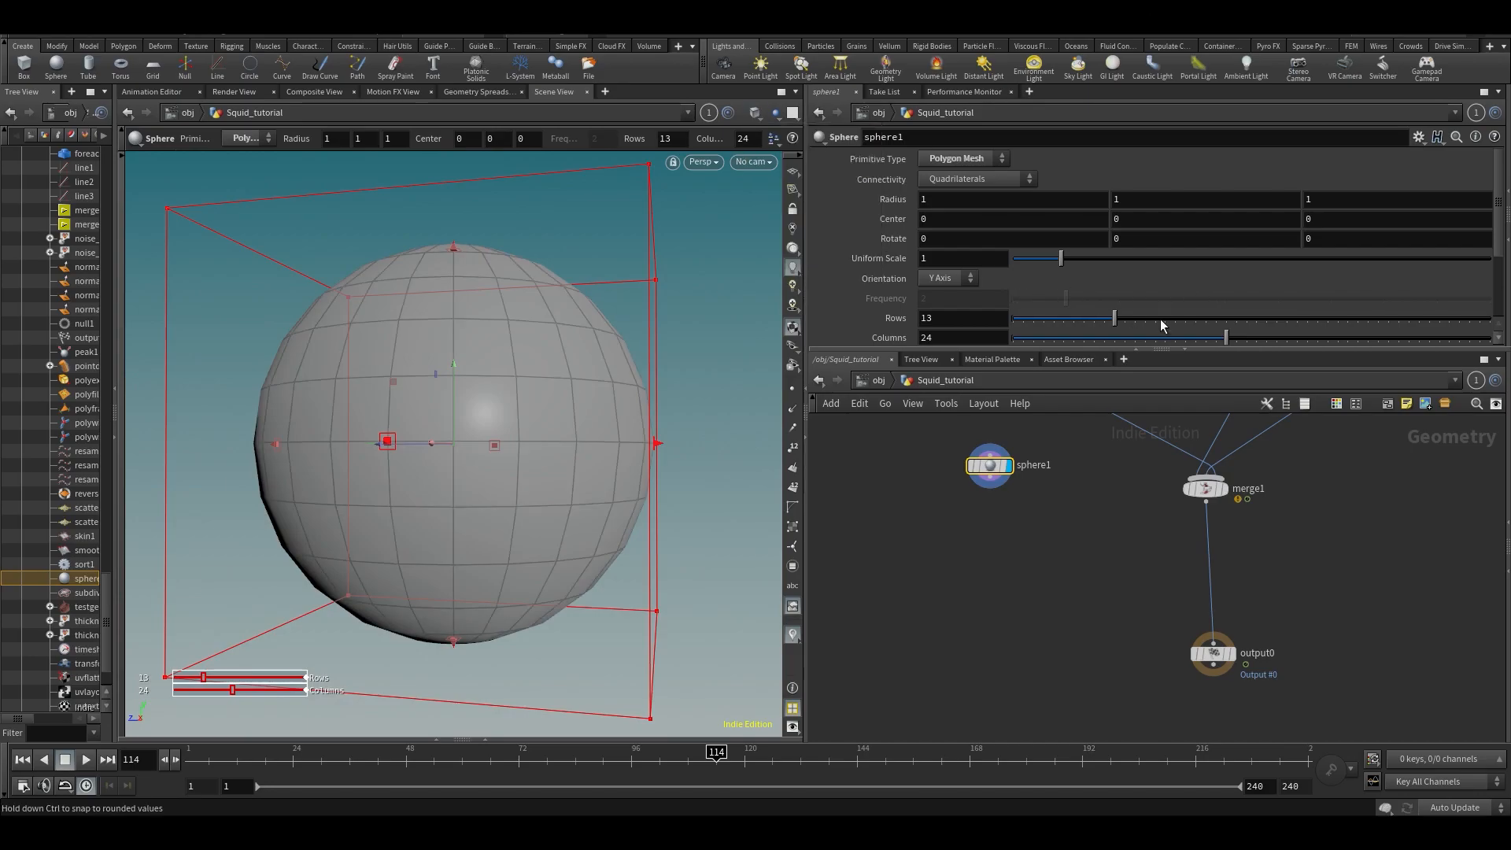
drag(1113, 318, 1485, 318)
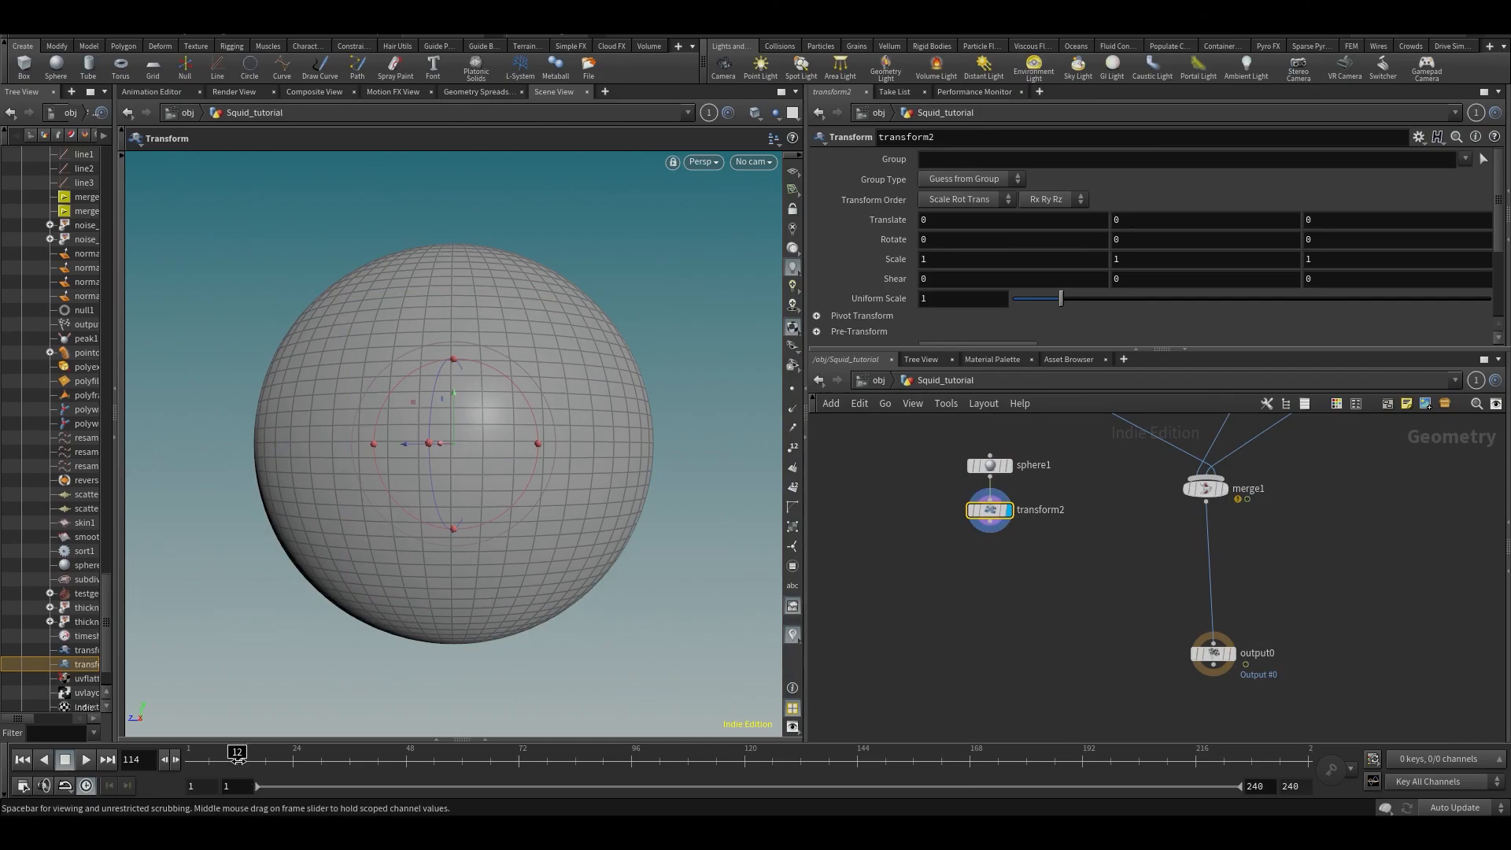
- Add an Attribute VOP beneath transform2 and dive inside it
click(1204, 218)
text(ad)
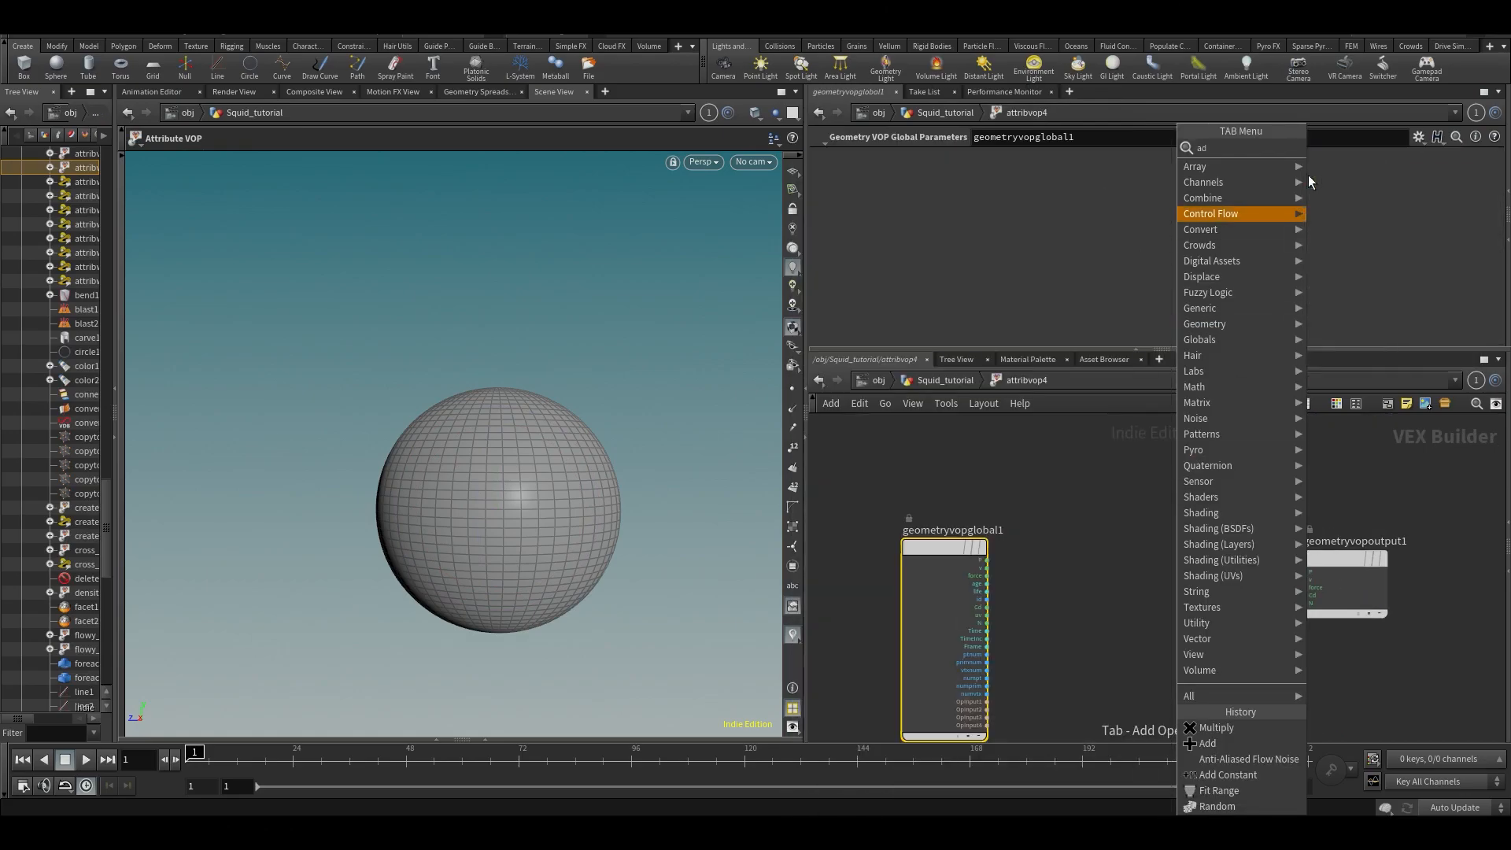
- Sum Turbulent Noise with P via an Add VOP and feed the result to output P
click(1207, 742)
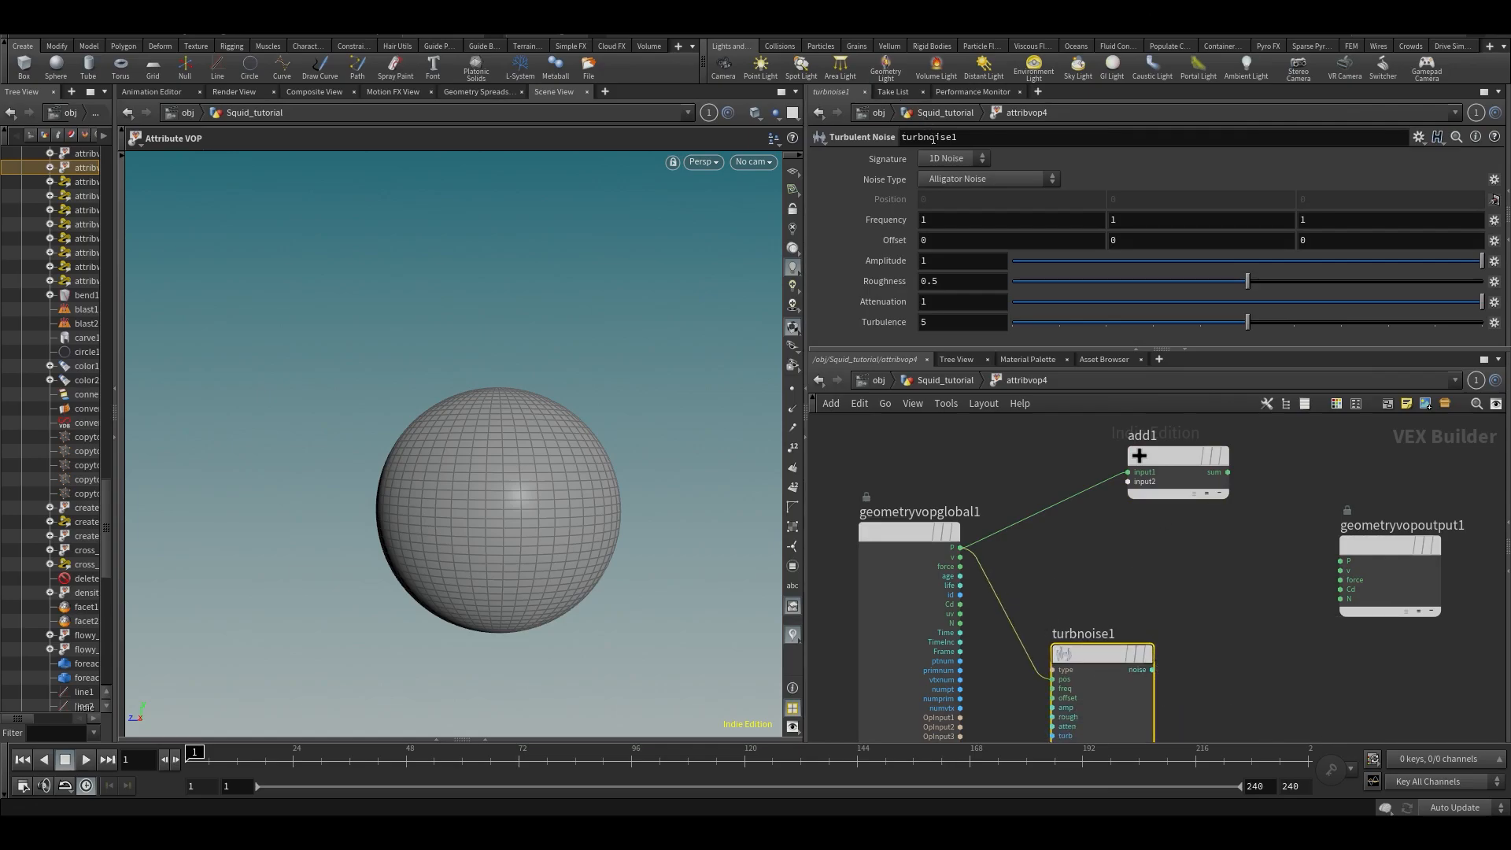
drag(1151, 669, 1132, 529)
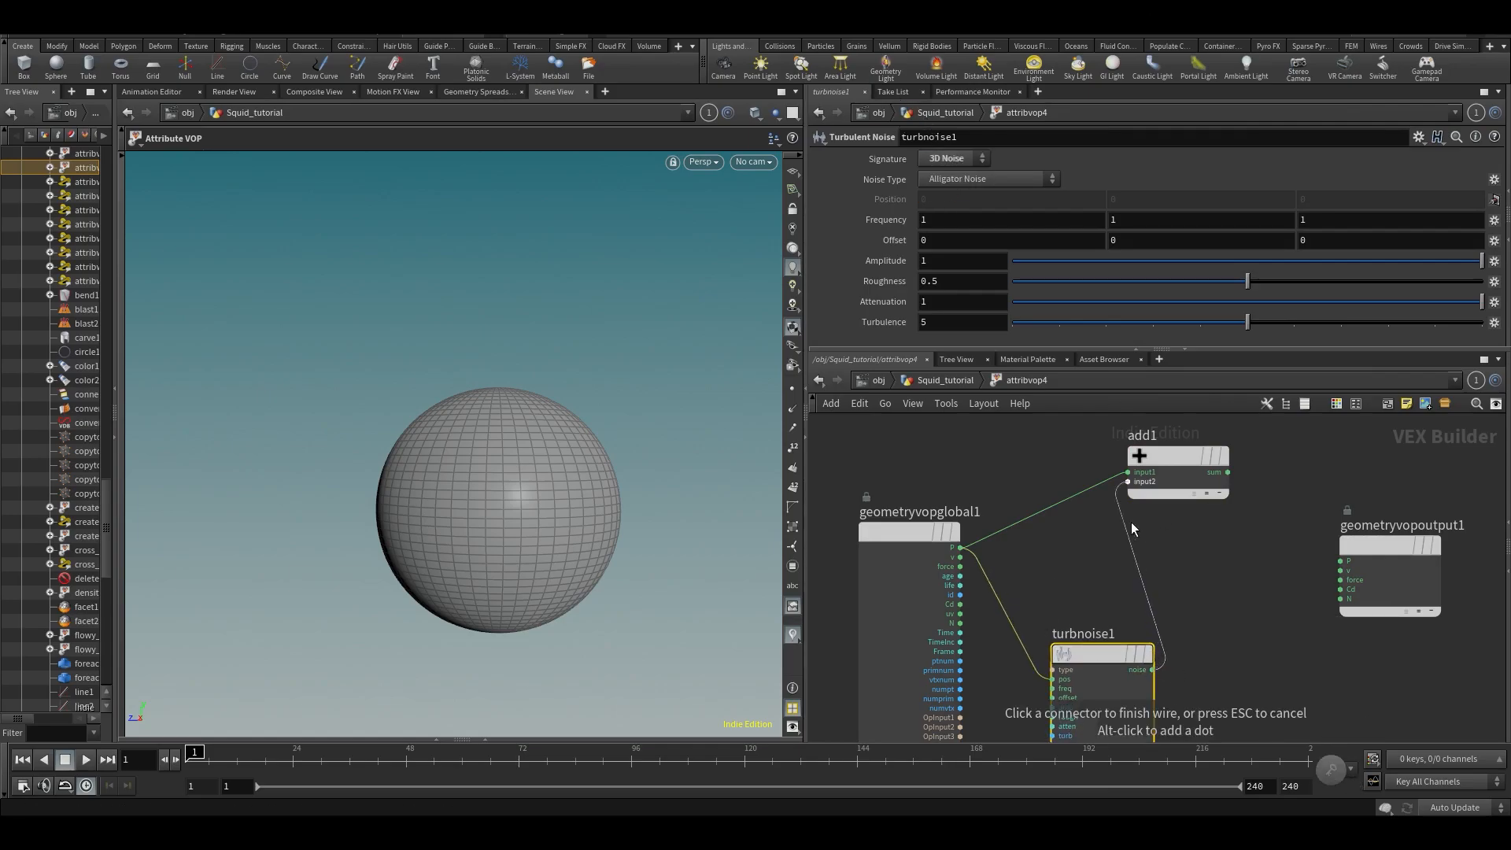
click(1128, 482)
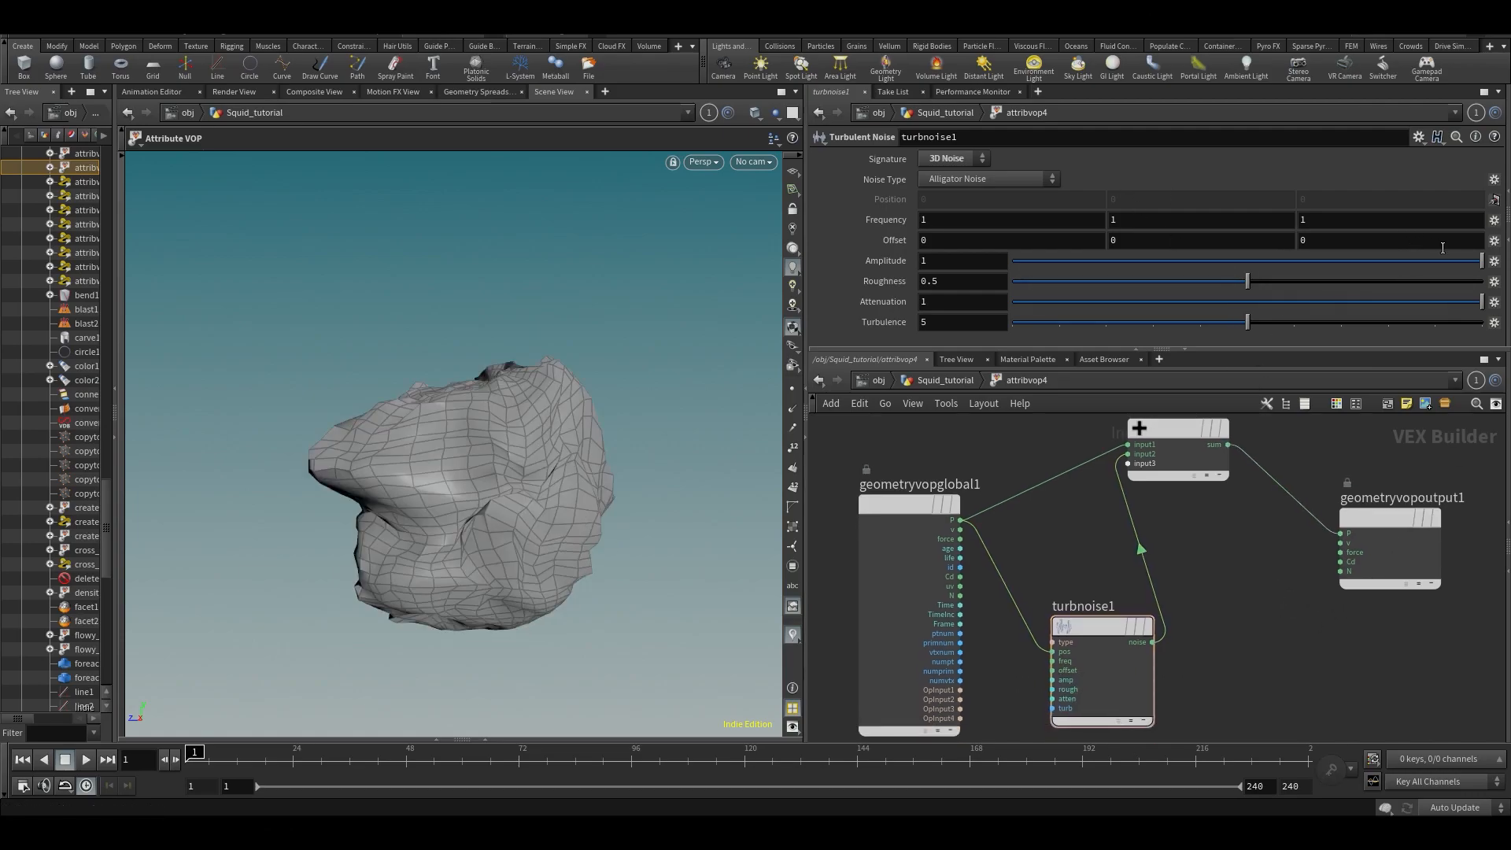
drag(1482, 259, 1282, 260)
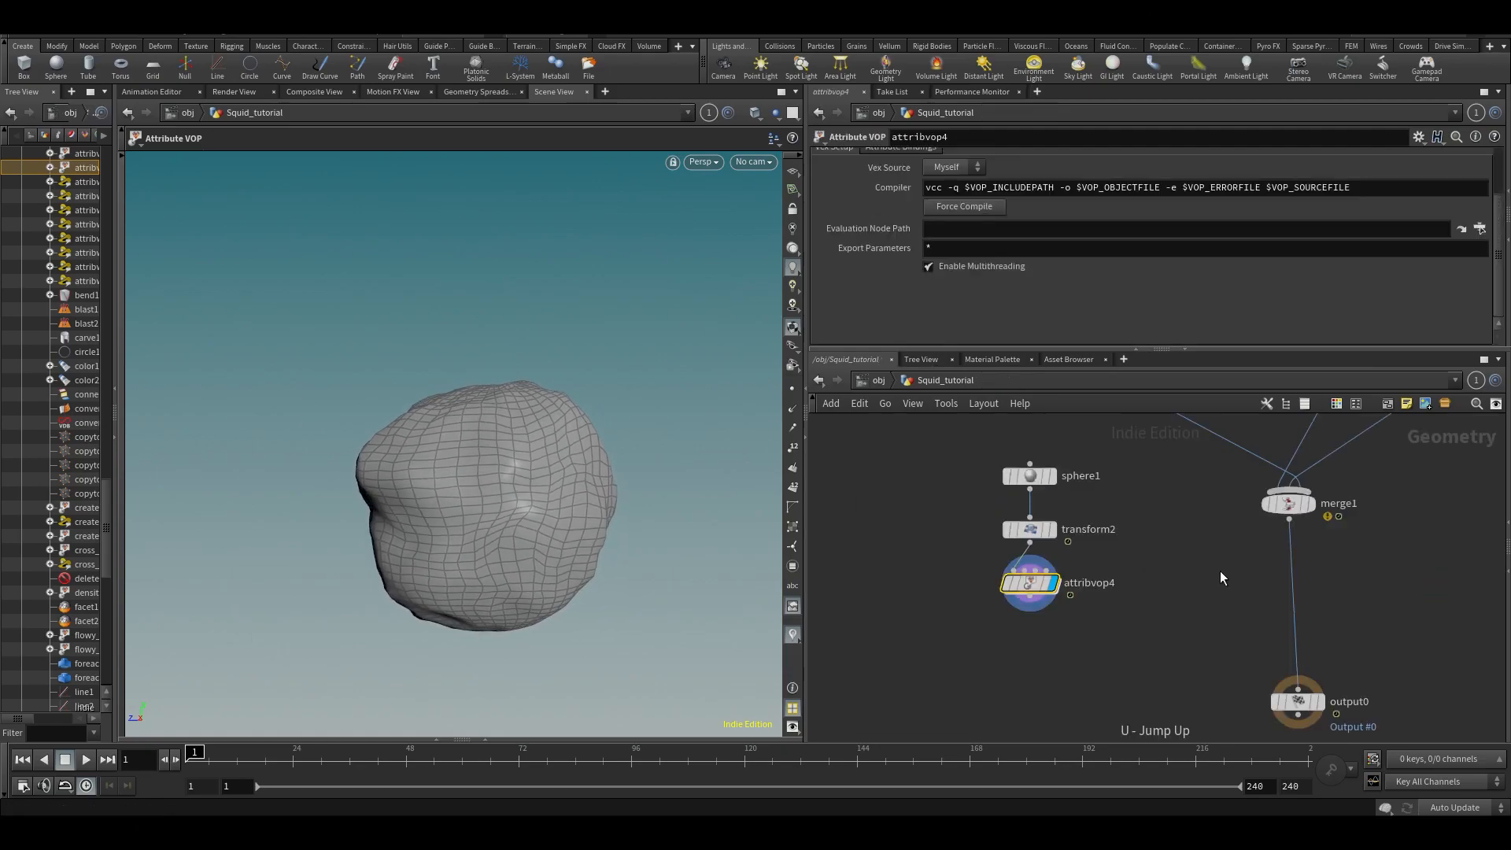
mouse_move(776, 484)
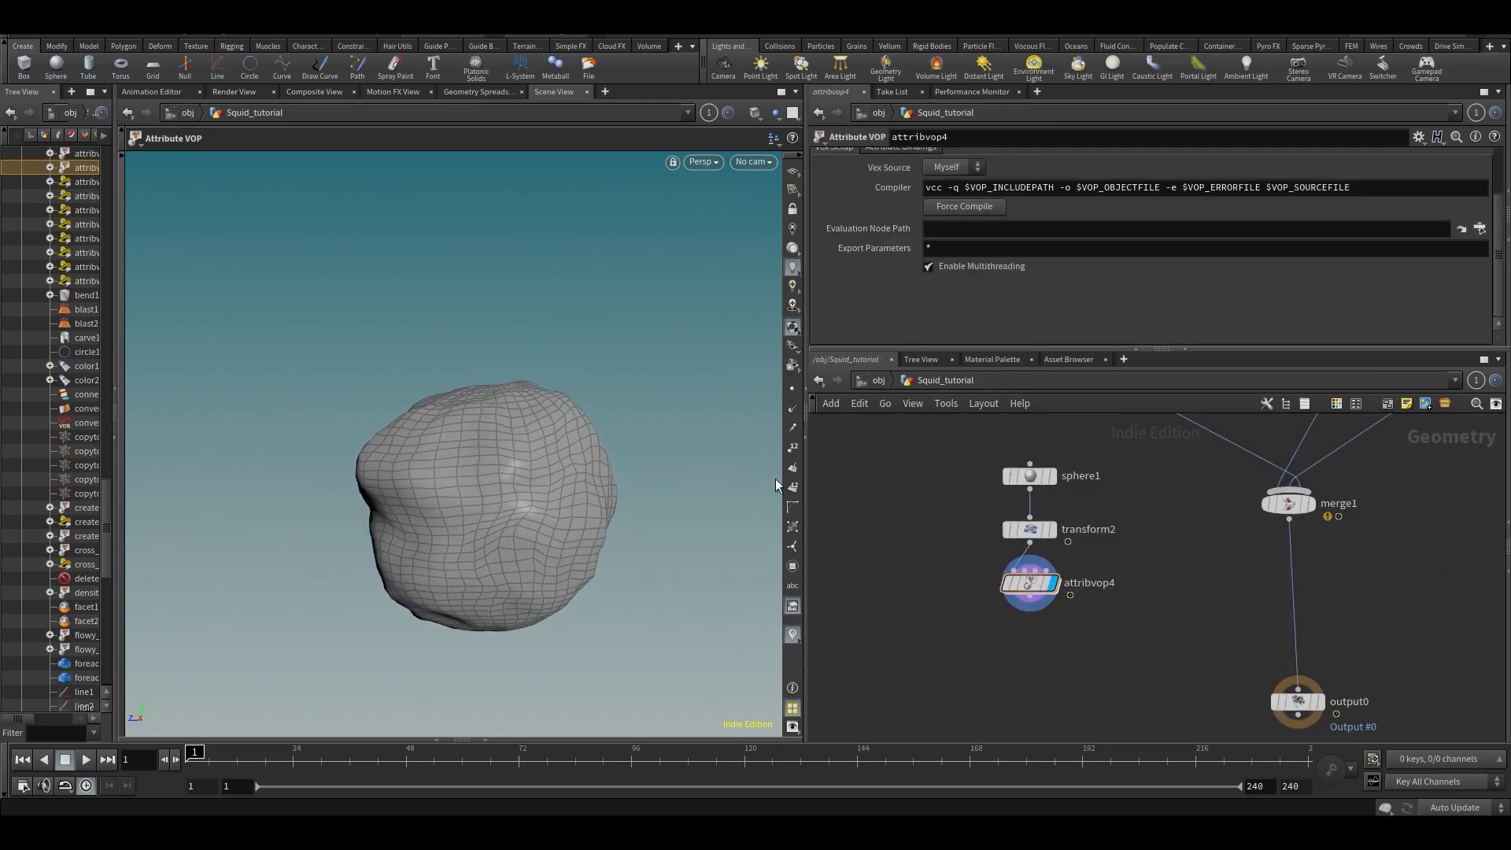
- Display output0 showing the full squid and save the scene
click(85, 759)
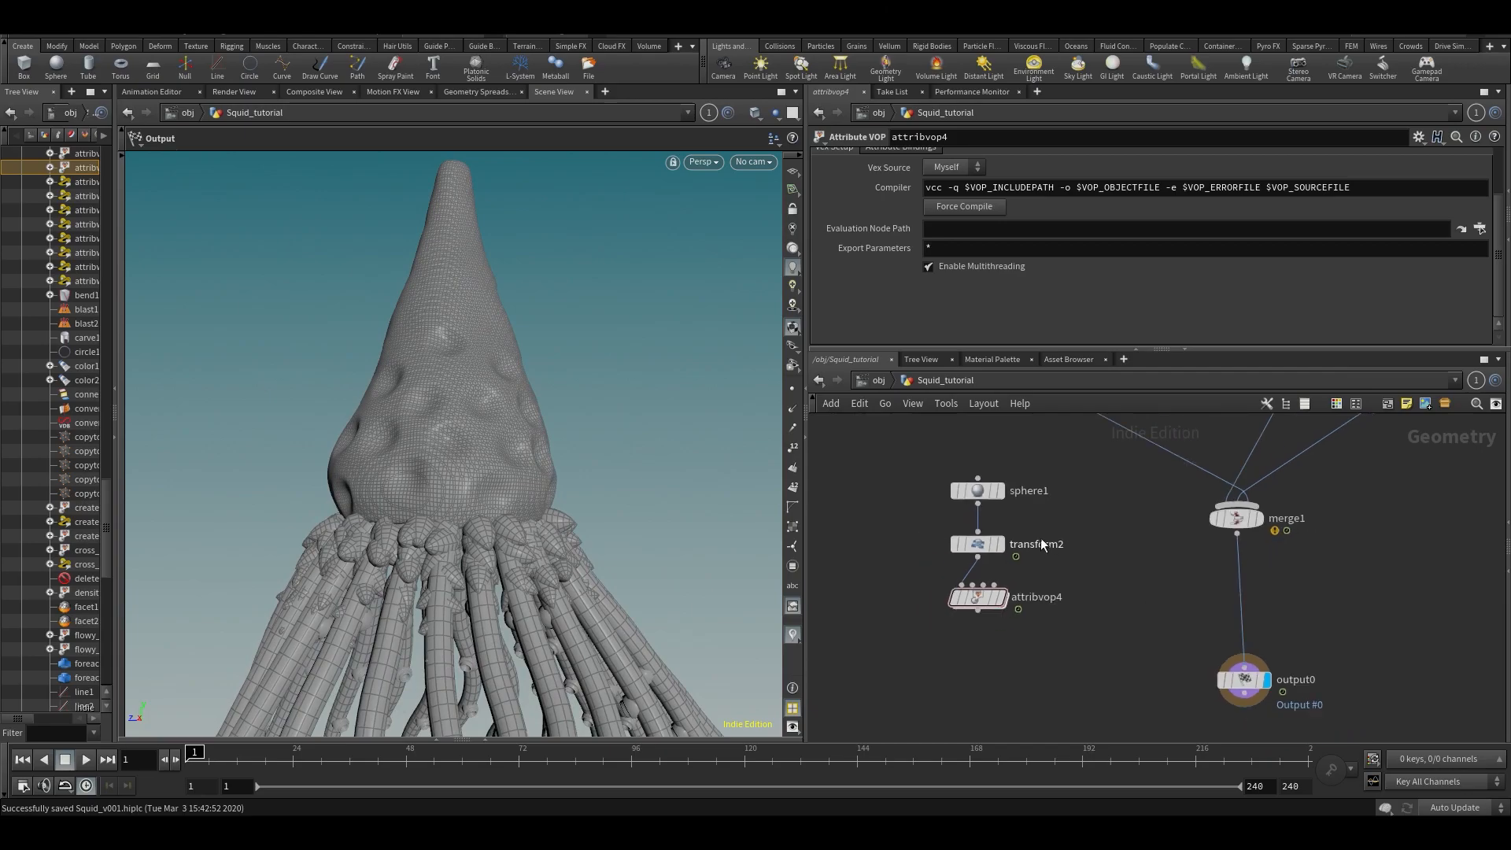
- Insert Time Shift, Rest Position and Attribute Copy SOPs between transform2 and attribvop4
scroll(down, 3)
text(acopy)
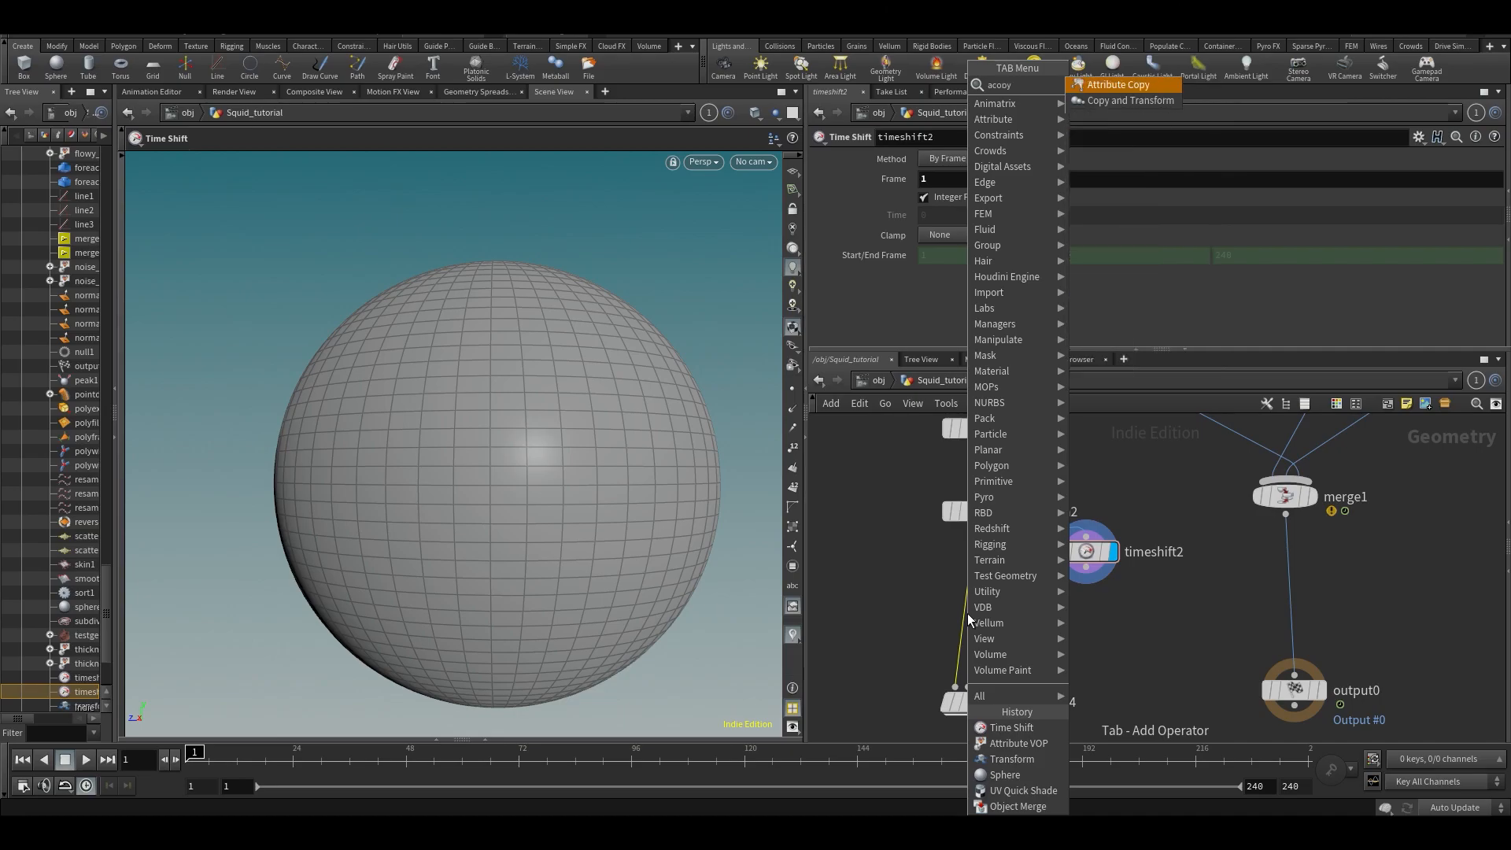
click(1118, 85)
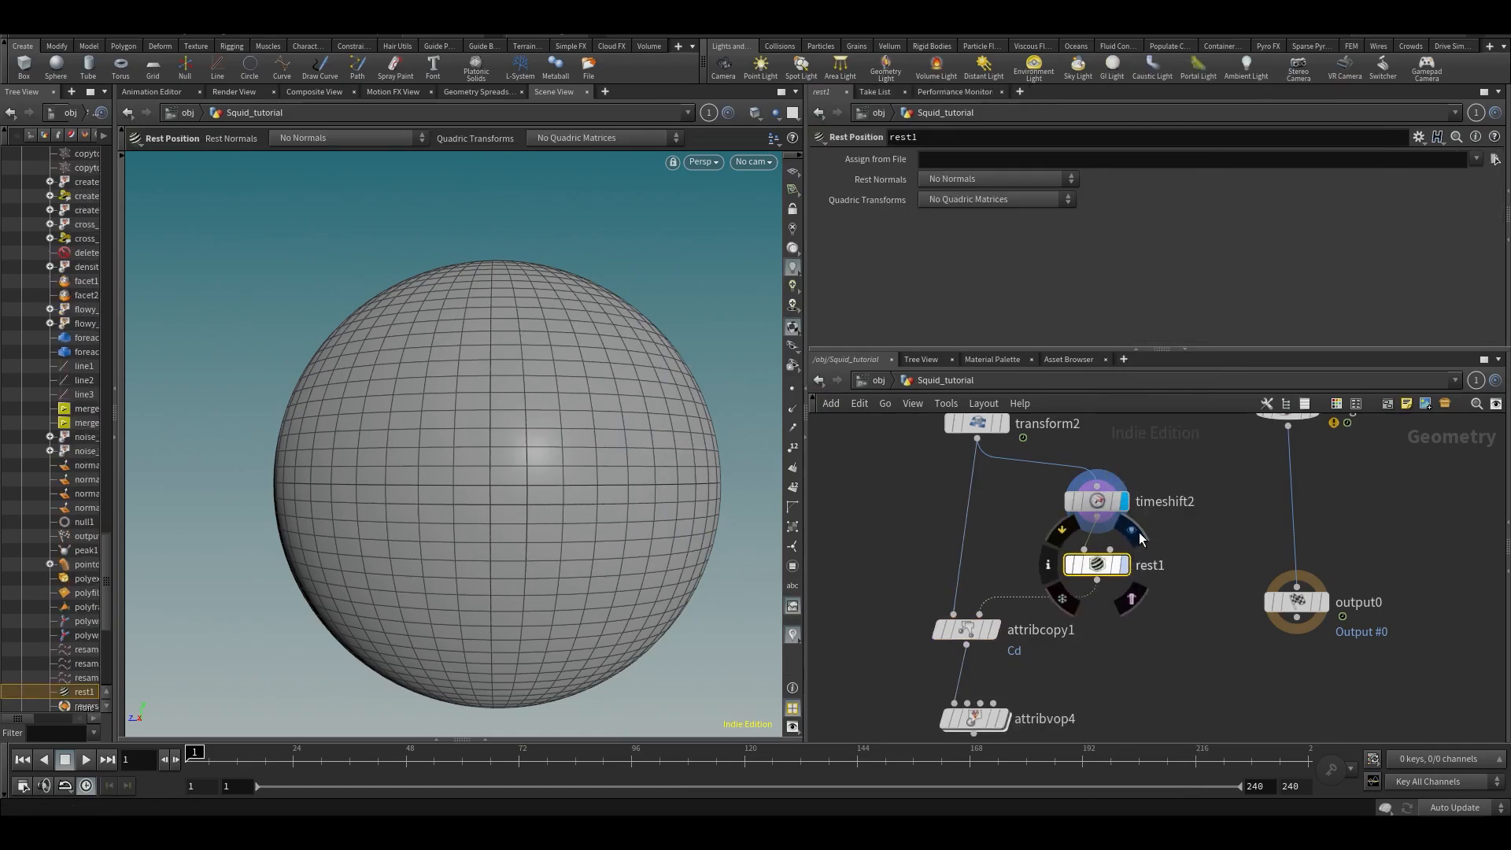
- Add an Attribute Wrangle below timeshift2 with the Geometry Spreadsheet visible
click(480, 91)
text(v)
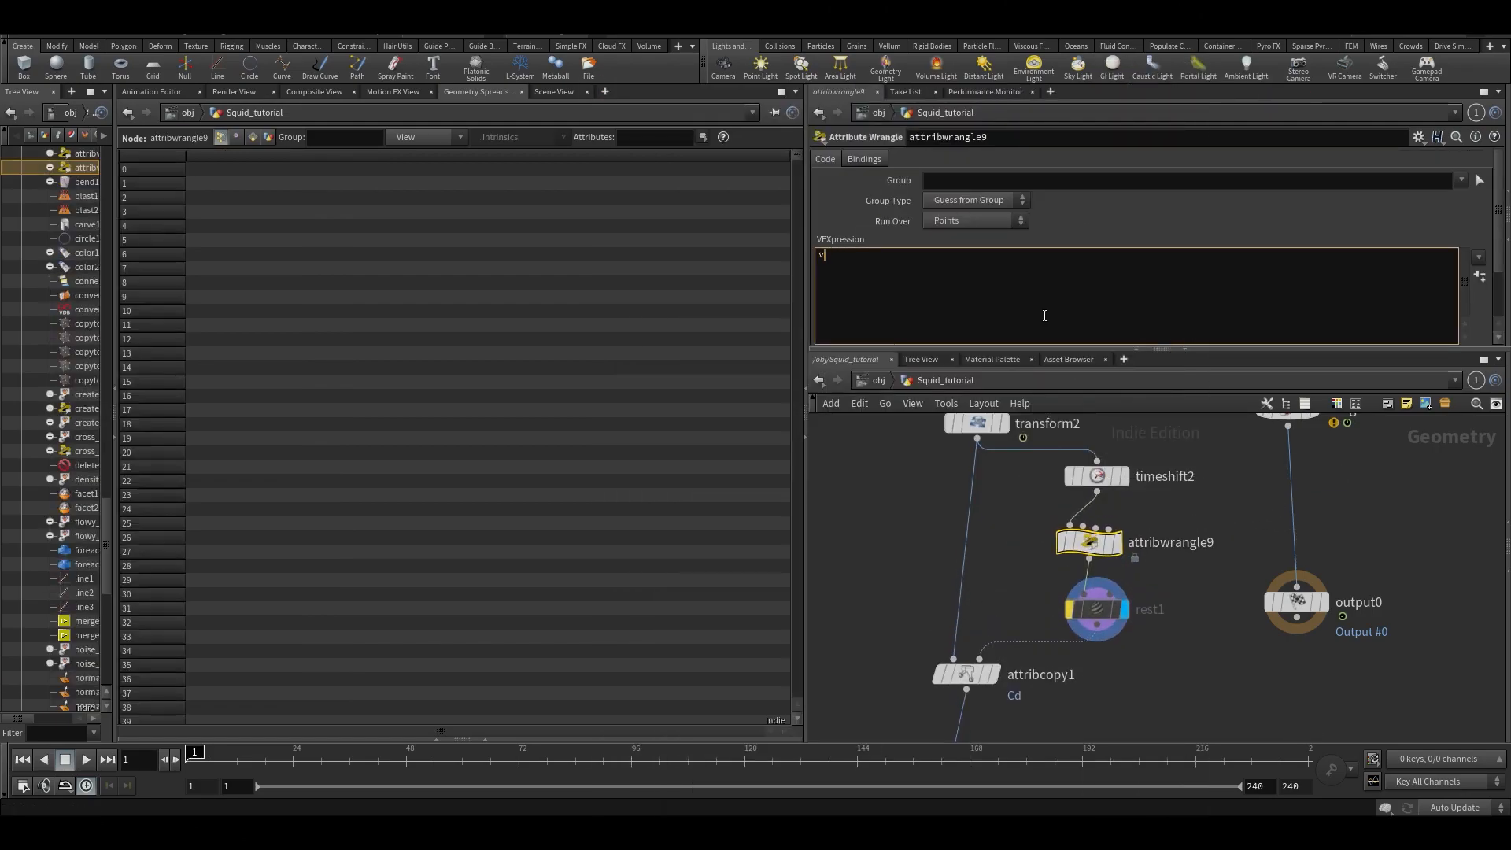
- Write v@rest = @P; in the wrangle and check rest values on rest1 in the spreadsheet
text(@)
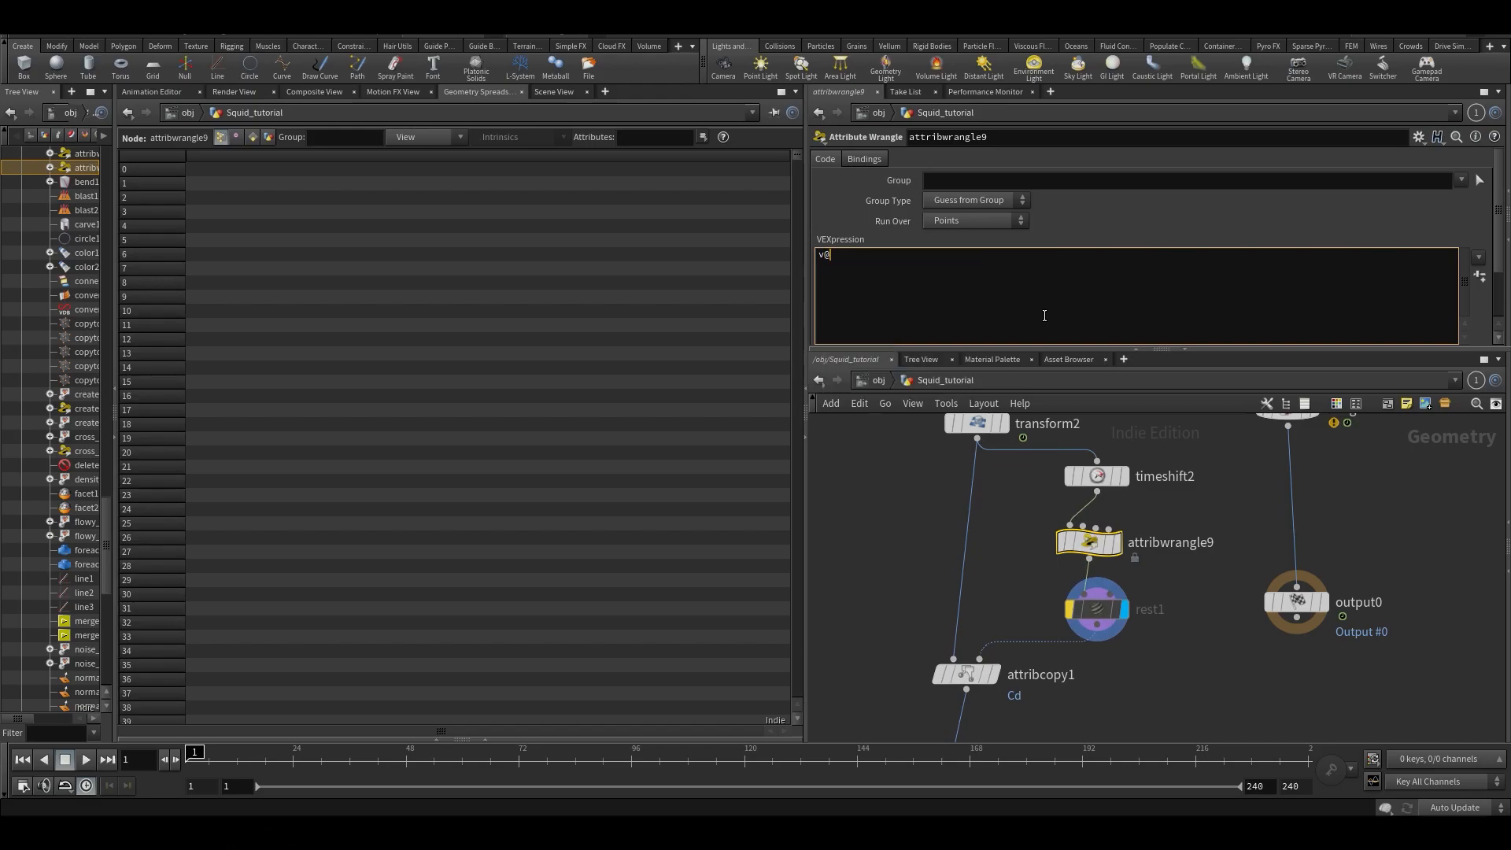
text(rest = @)
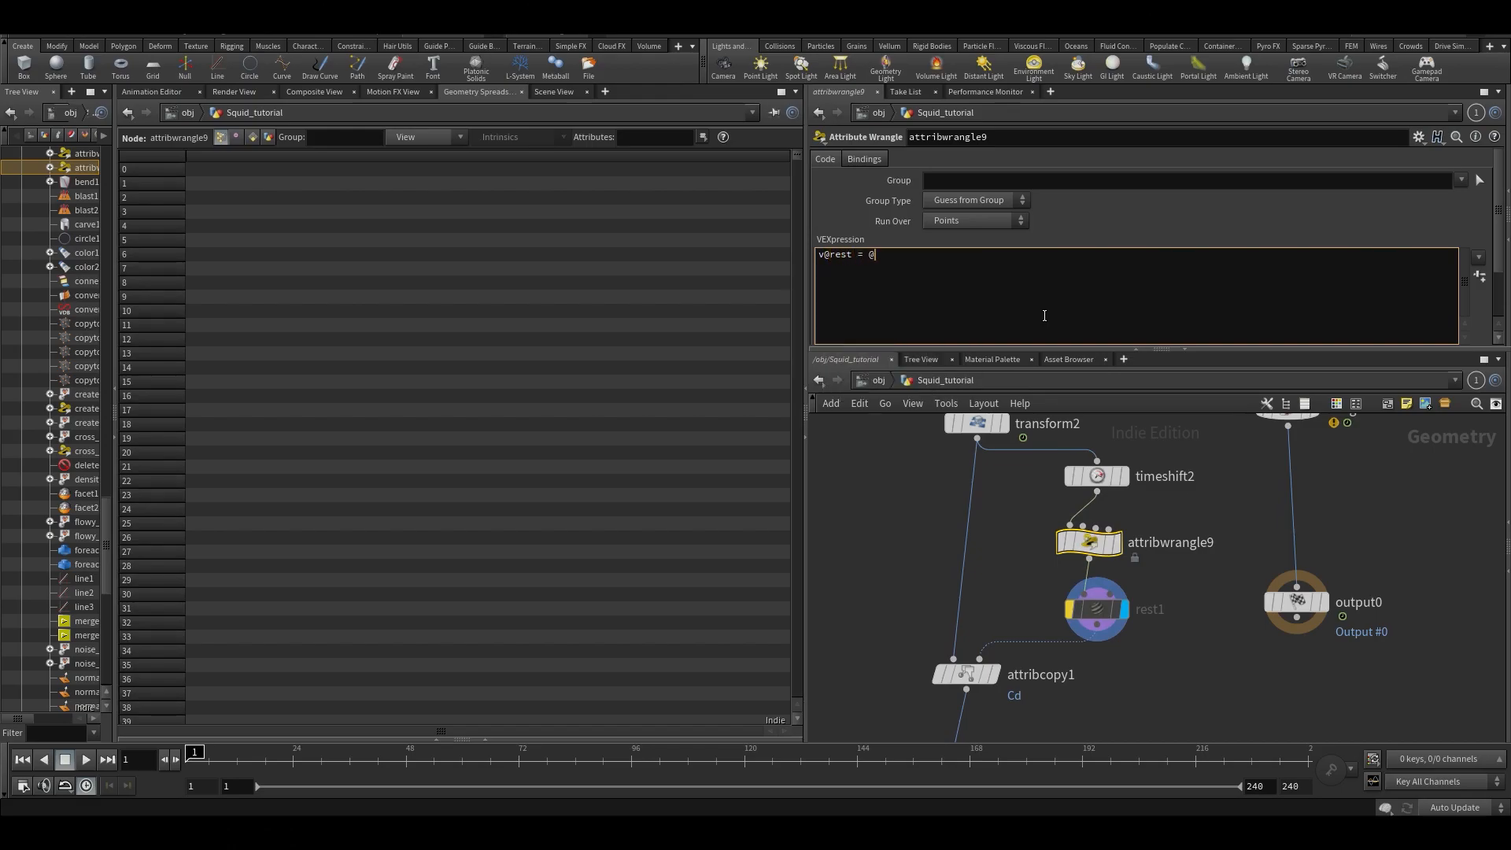
text(P;)
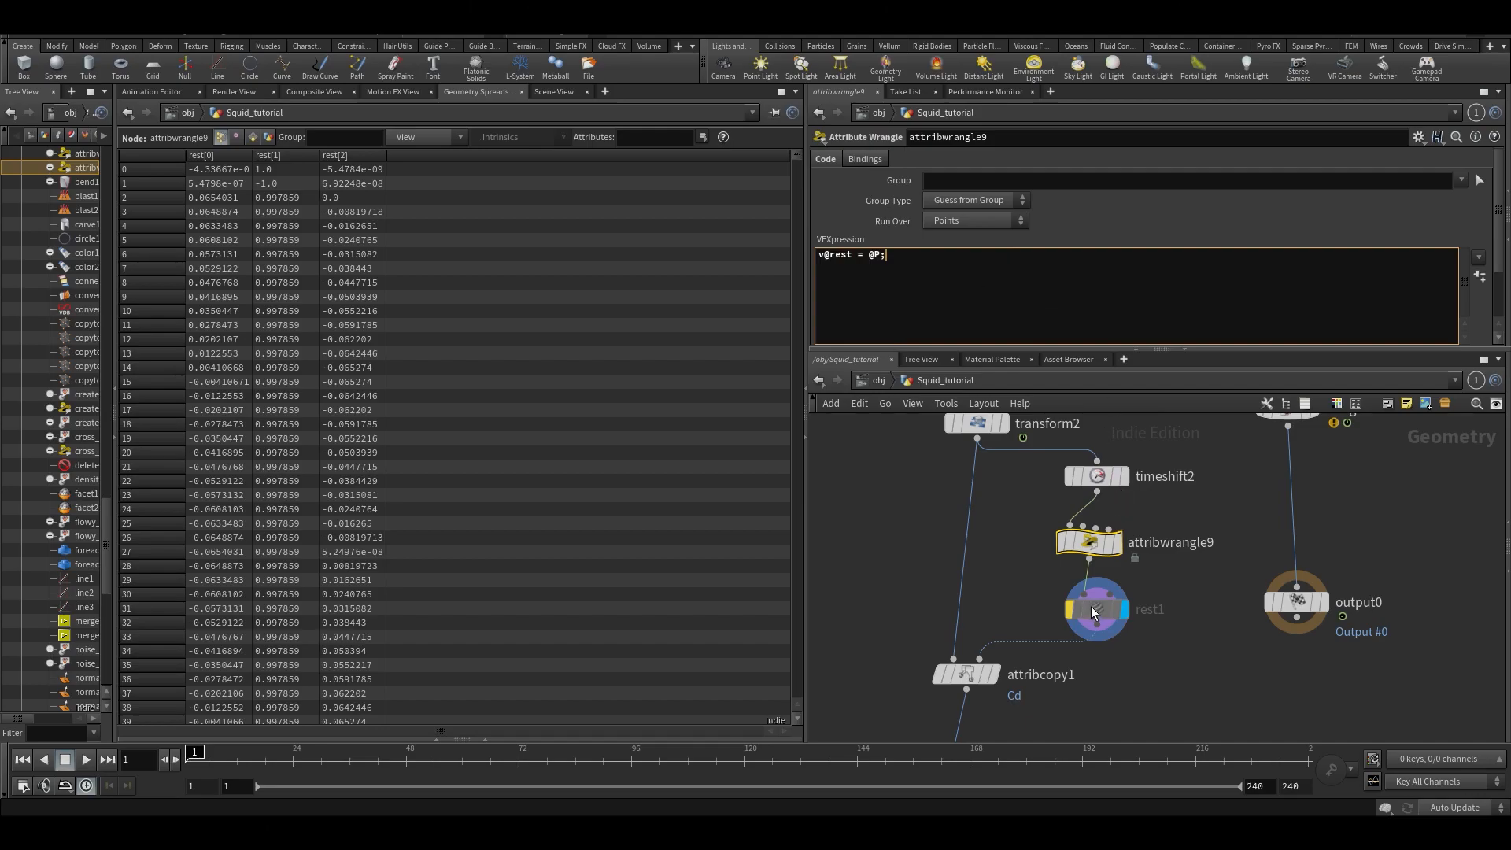
click(1096, 607)
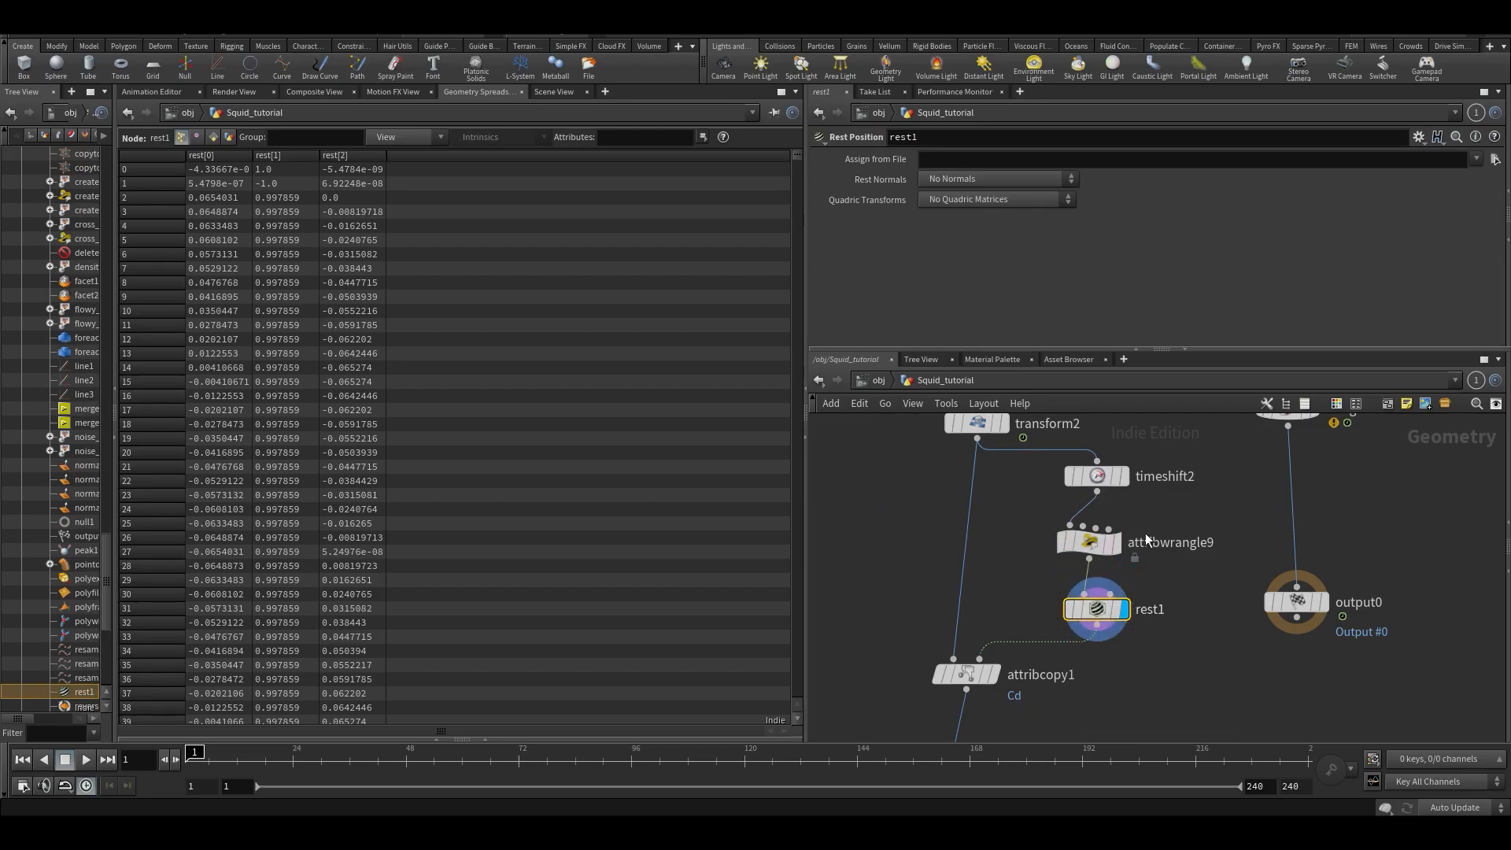
- Delete attribwrangle9 and return the timeline to frame 1
click(1090, 542)
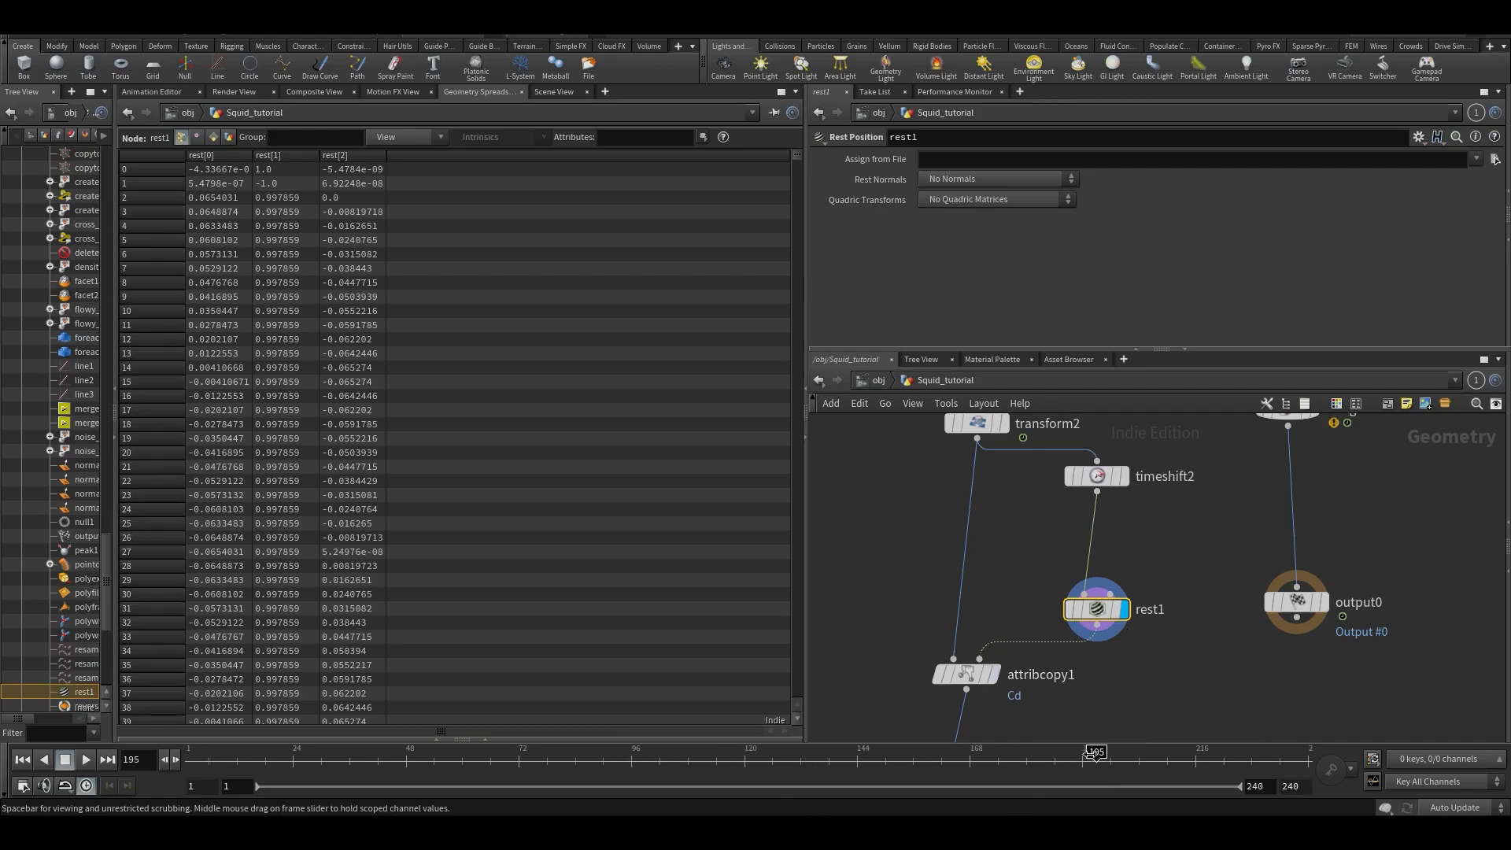
click(19, 759)
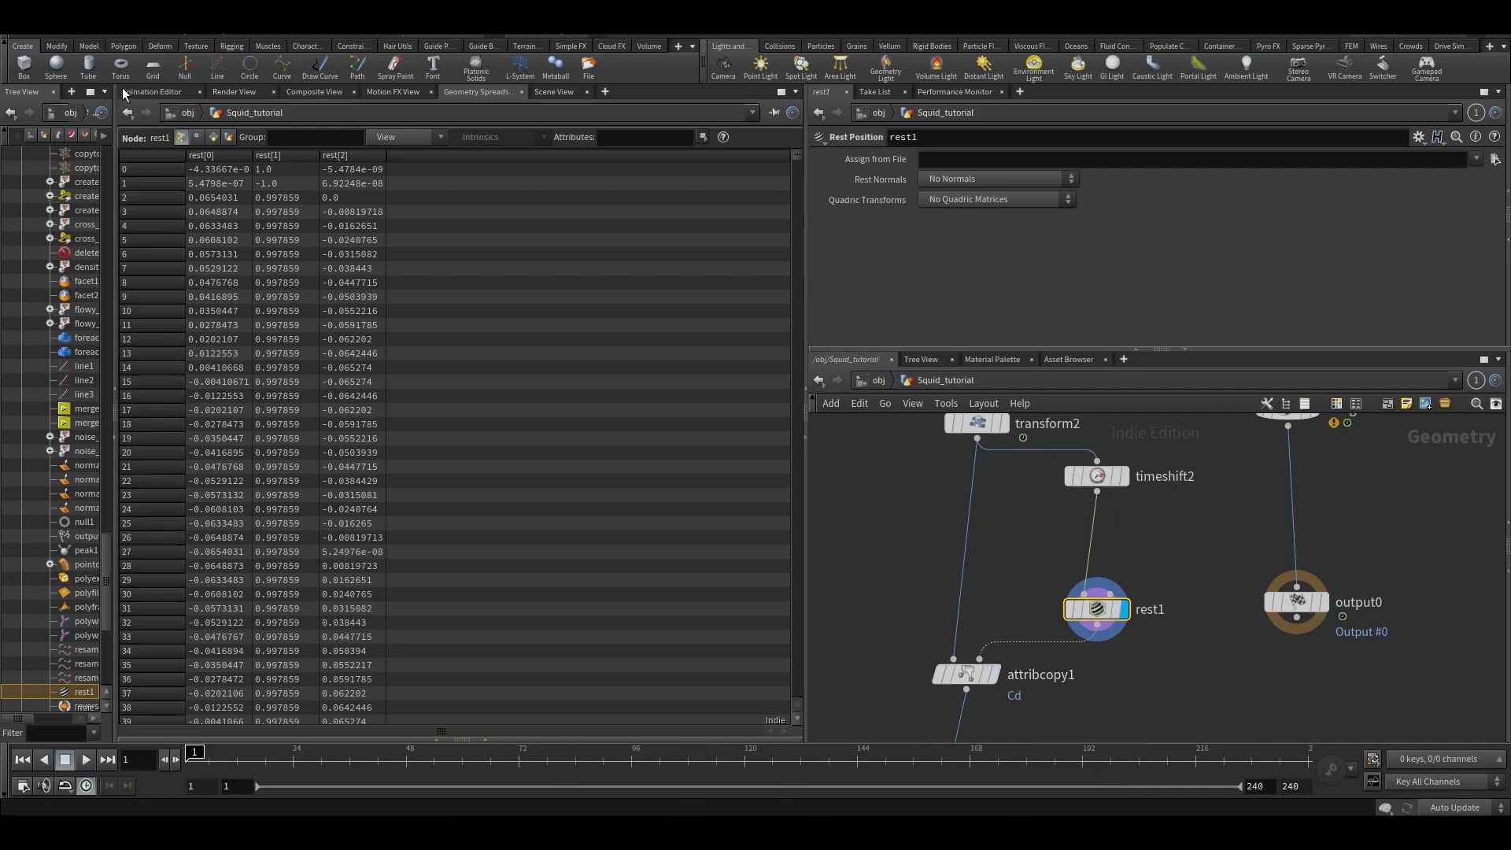
click(553, 91)
text(bin)
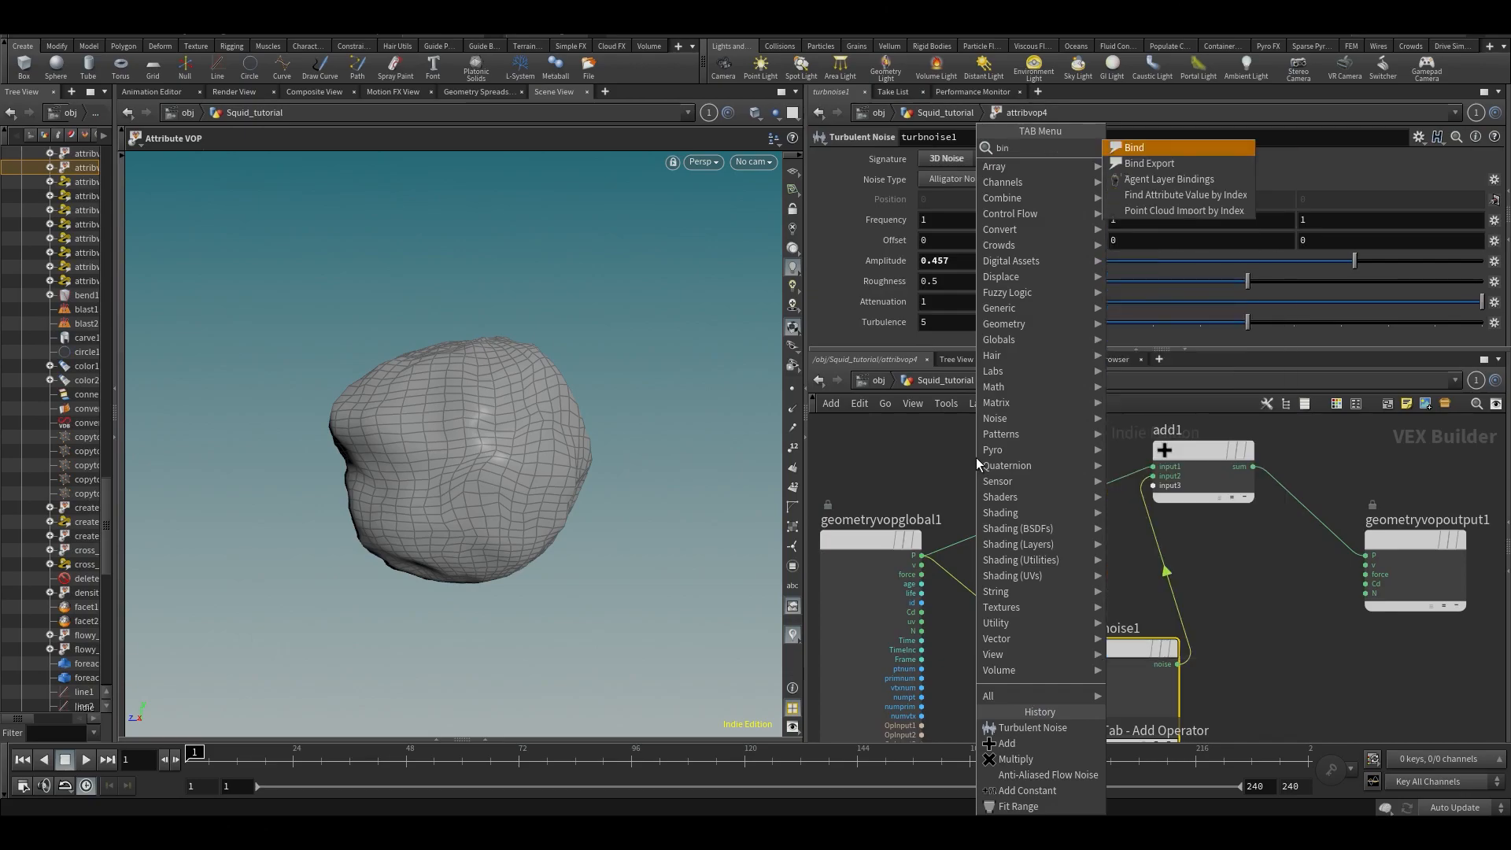
- Add a Bind VOP reading rest as a Vector and wire it into the add1/turbnoise network
click(1132, 148)
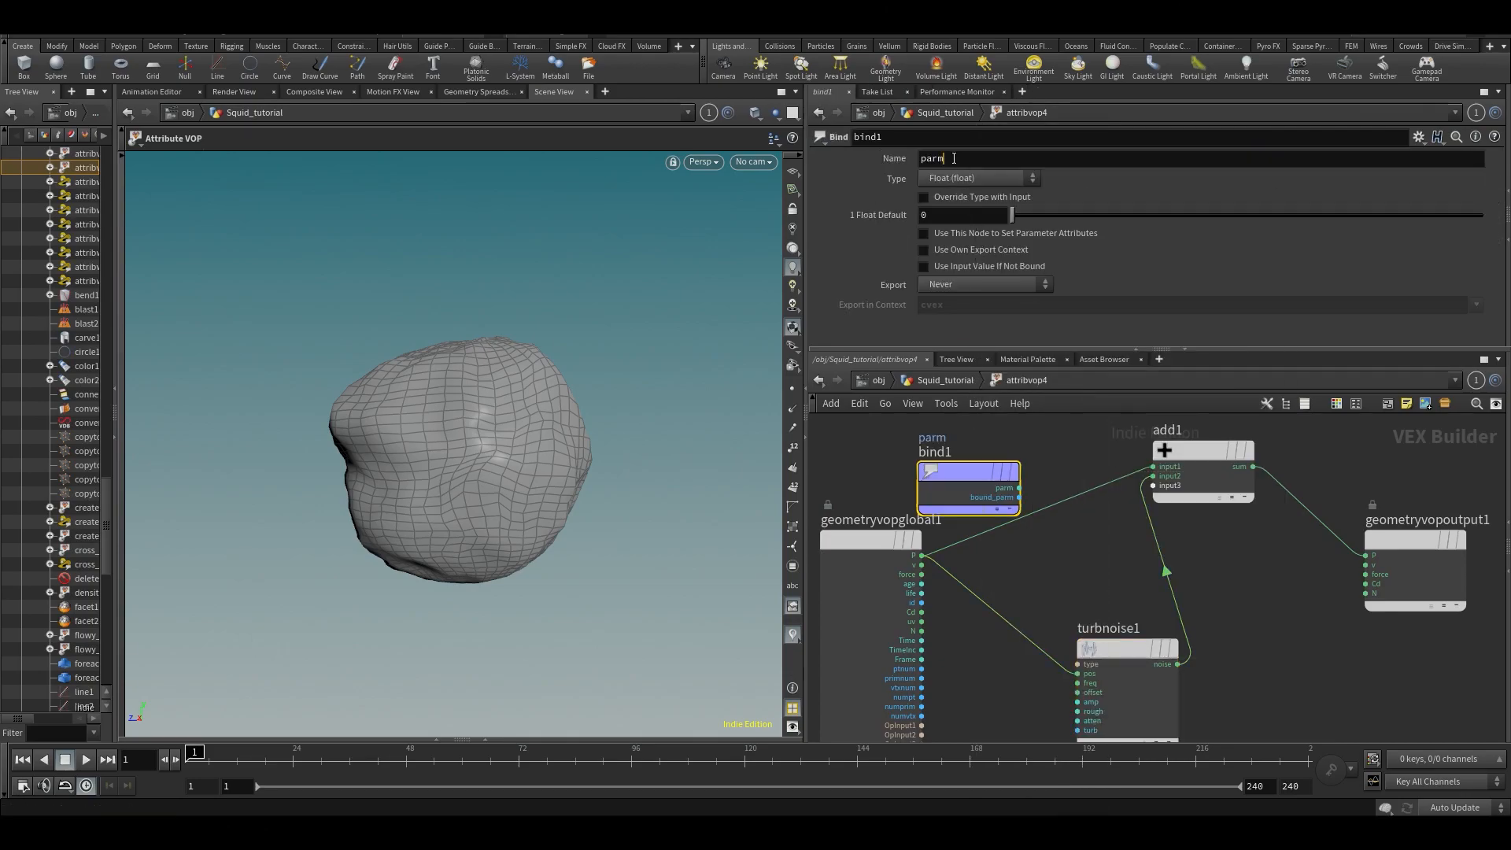
click(1031, 177)
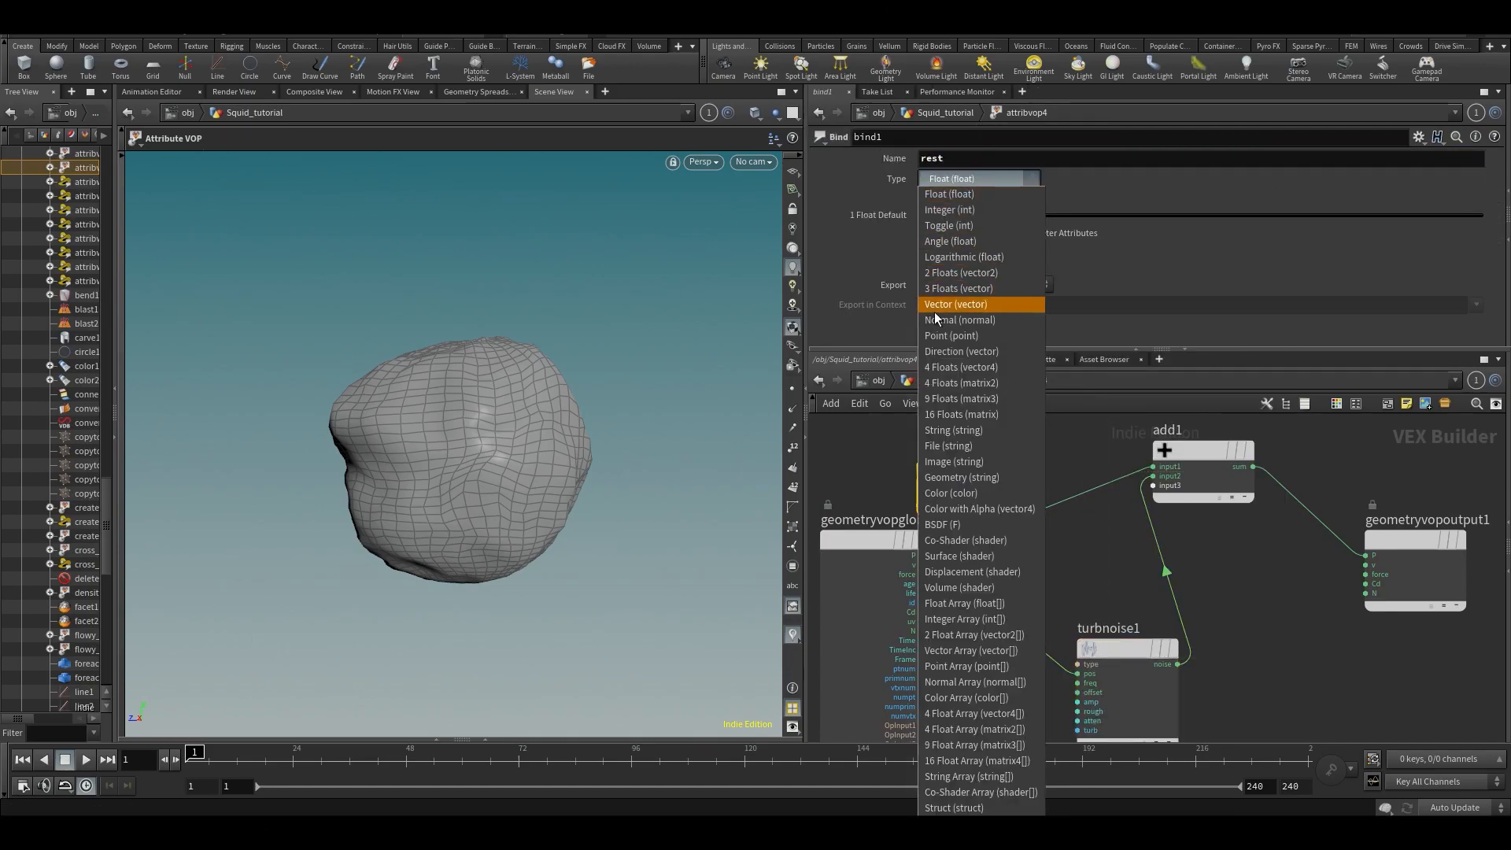
click(955, 304)
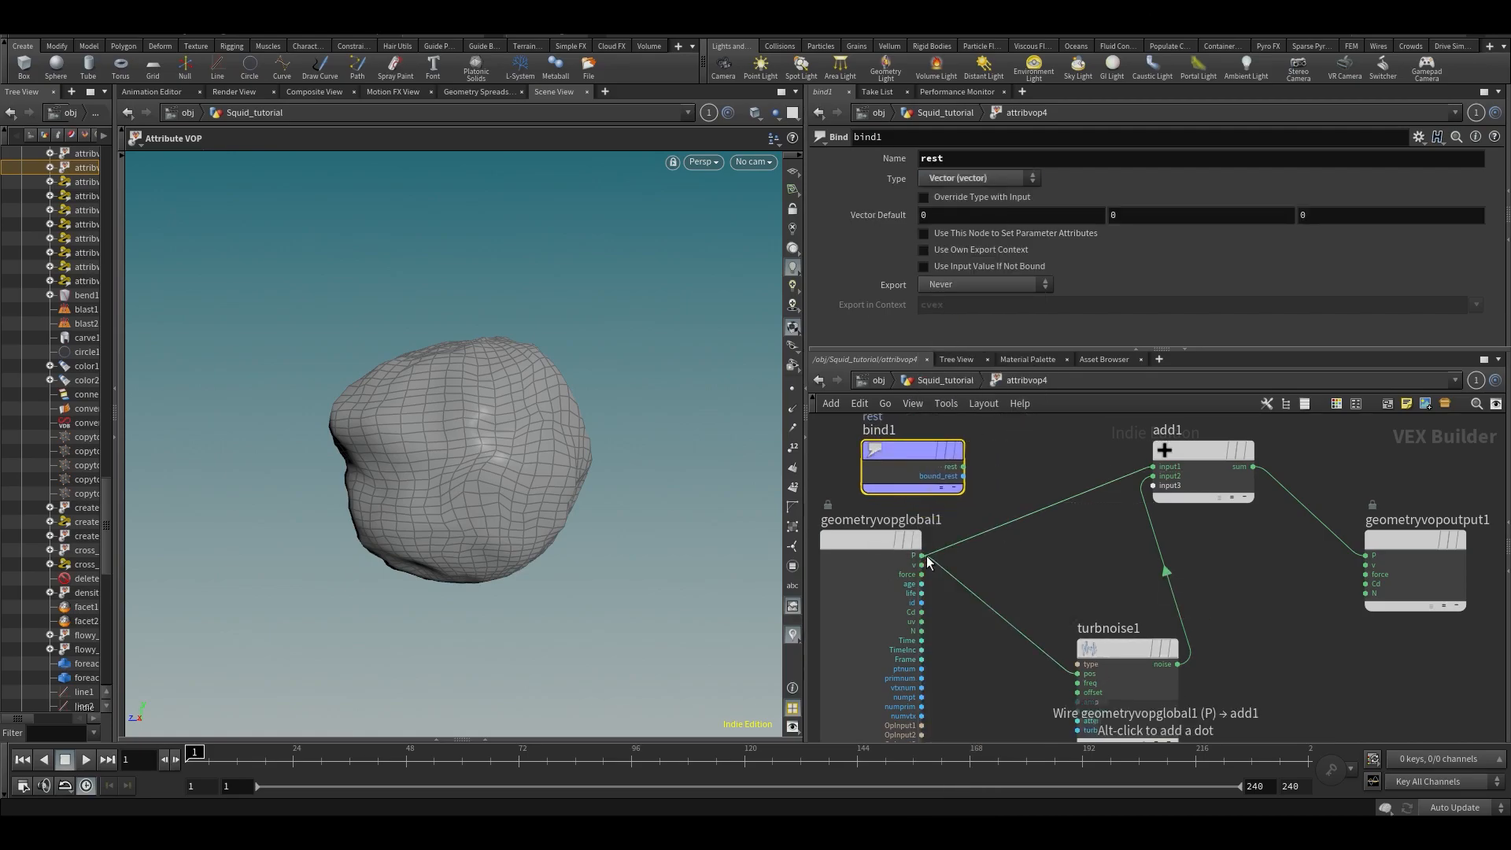
click(921, 554)
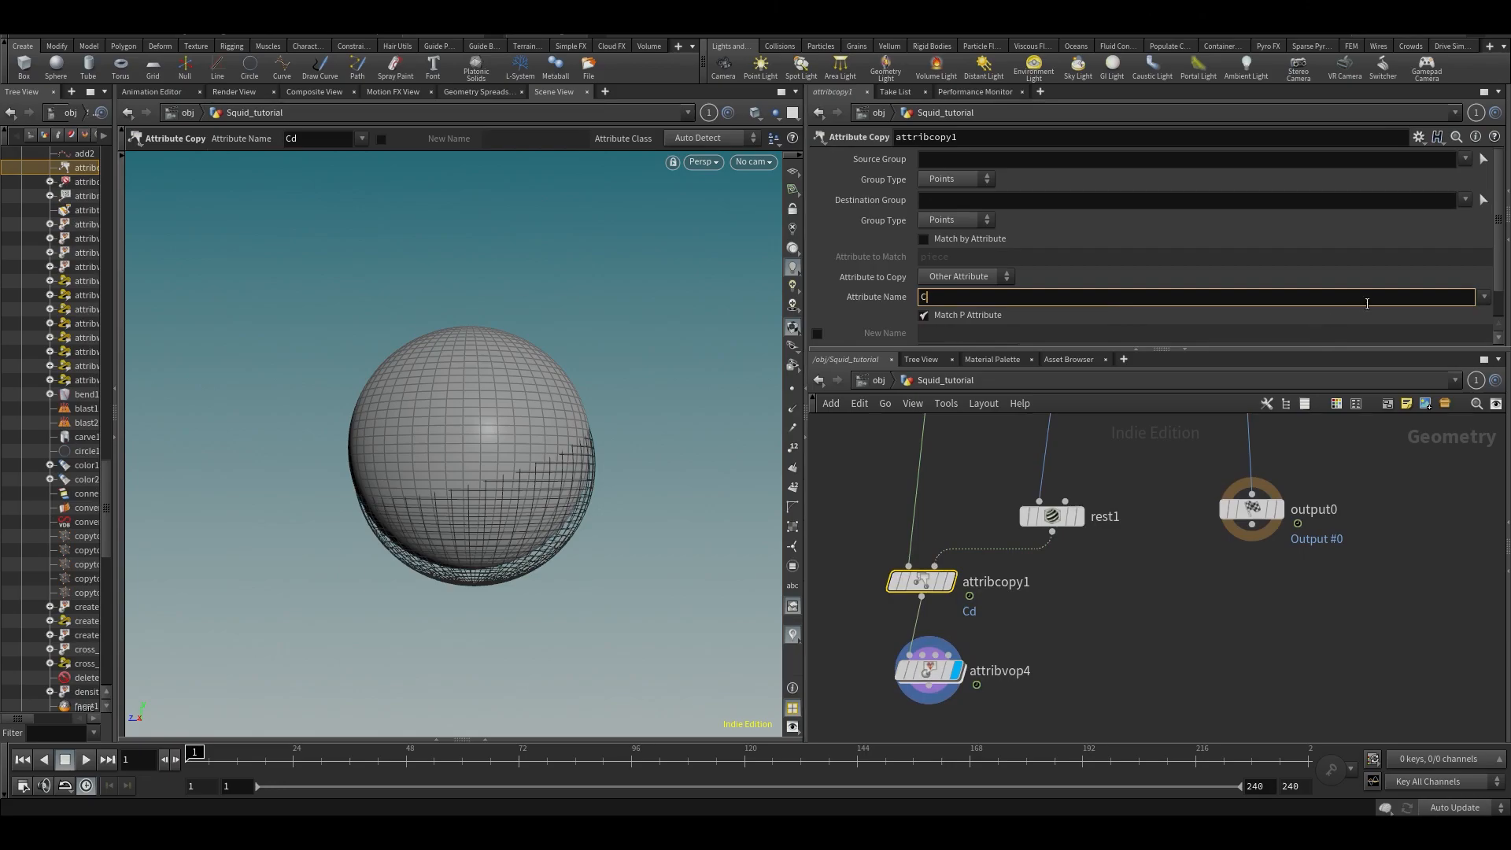
- Switch attribcopy1's Attribute Name from Cd to rest
click(1483, 296)
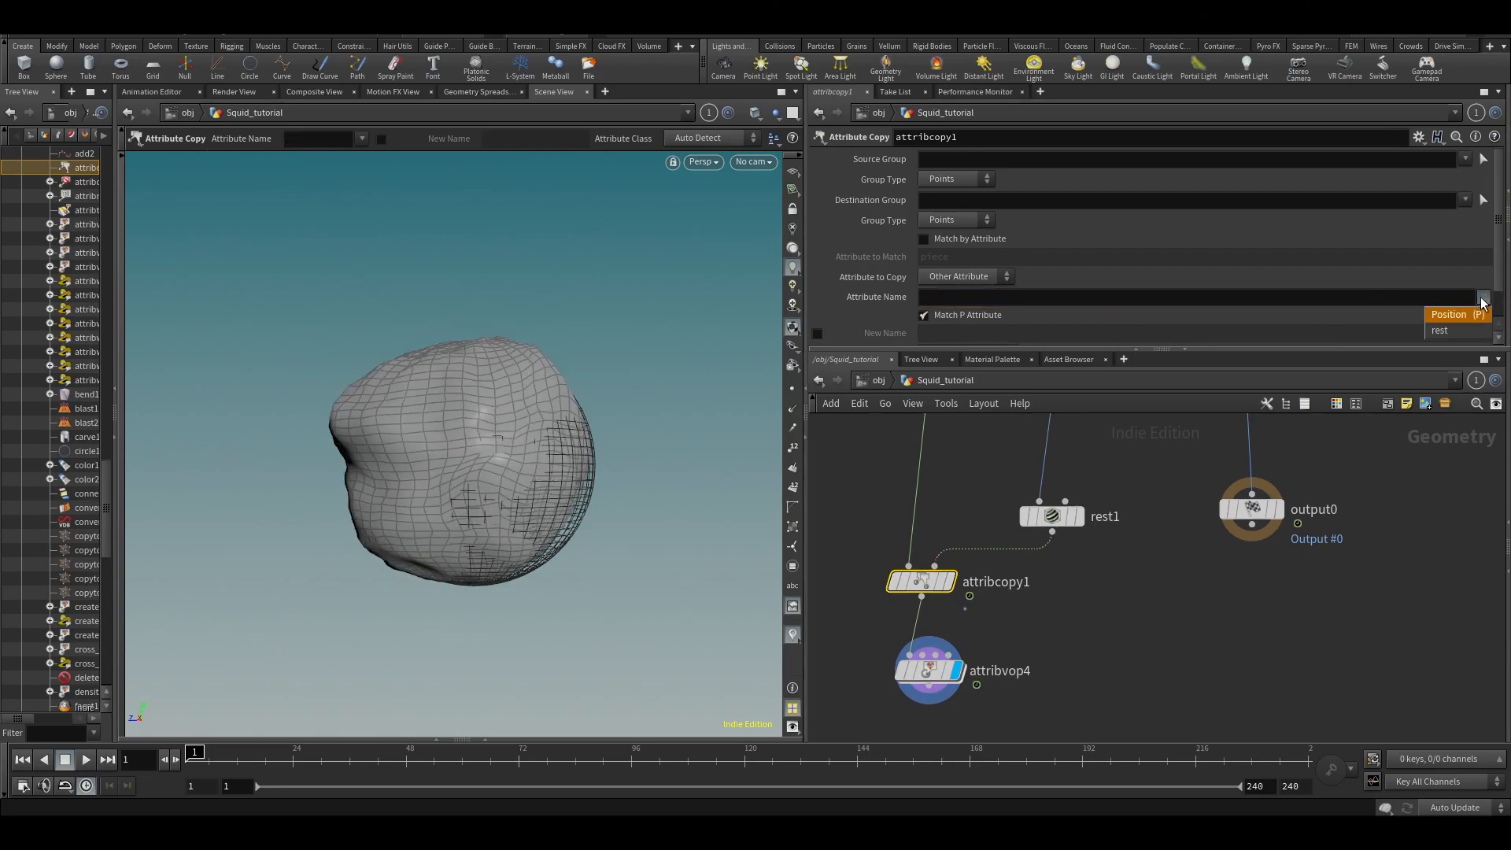
click(1439, 329)
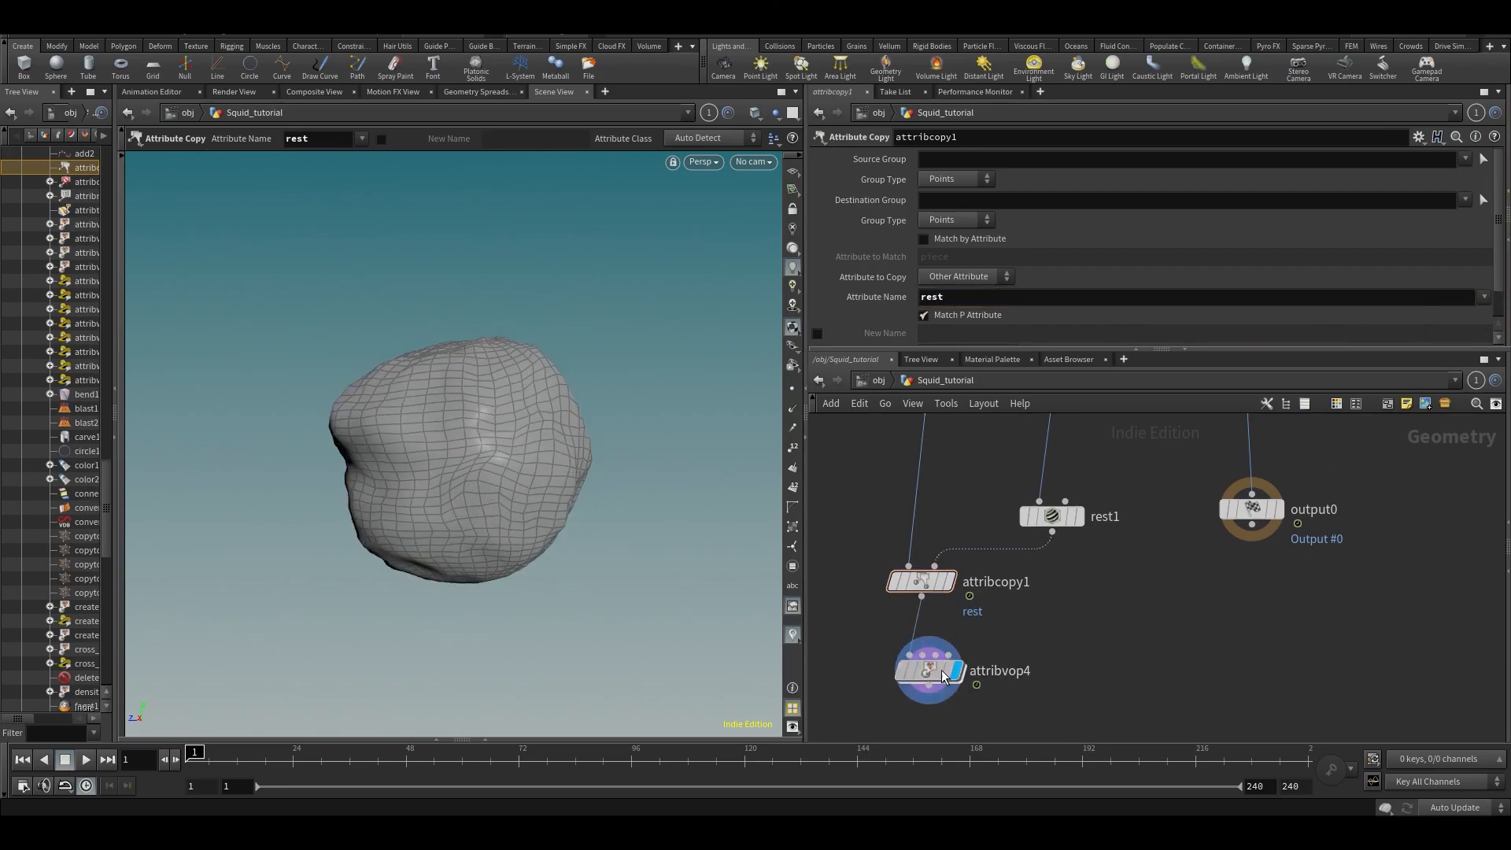
double_click(927, 670)
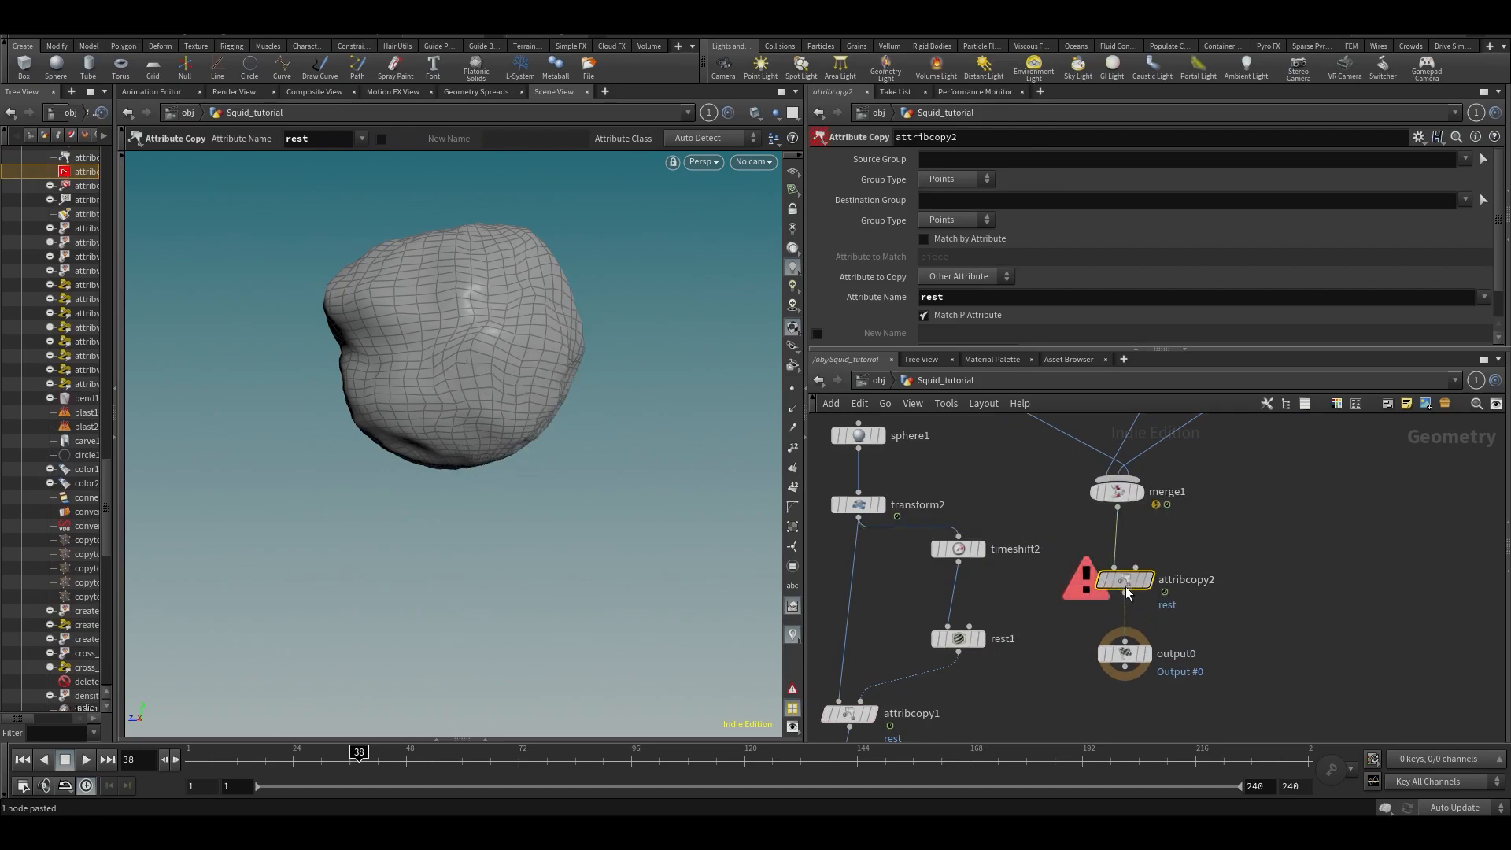
- Paste the time-shift copy, wire it into attribcopy2 and check rest values in the spreadsheet
key(ctrl+v)
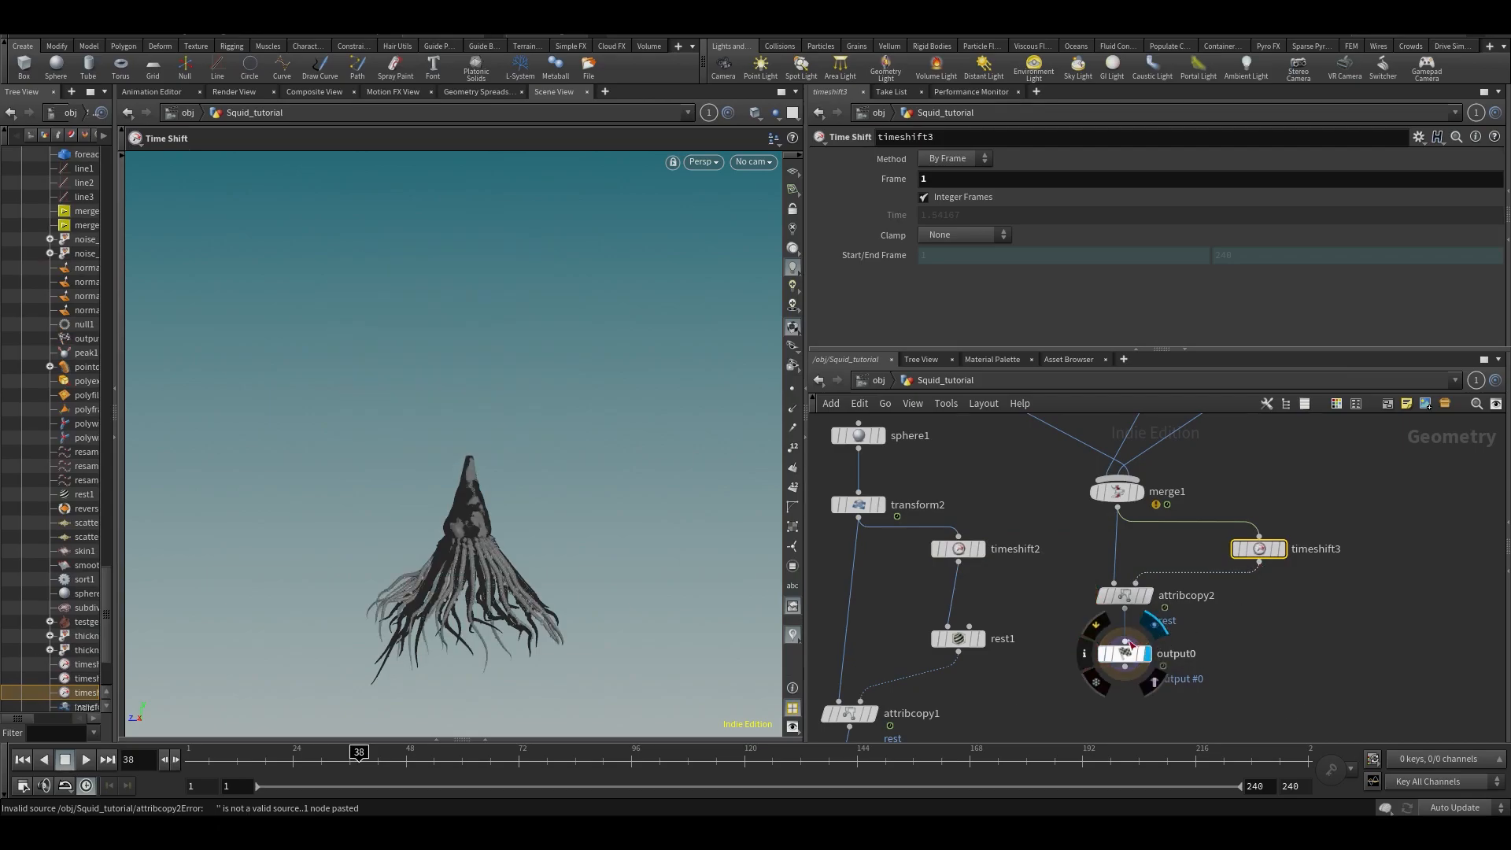
click(1157, 652)
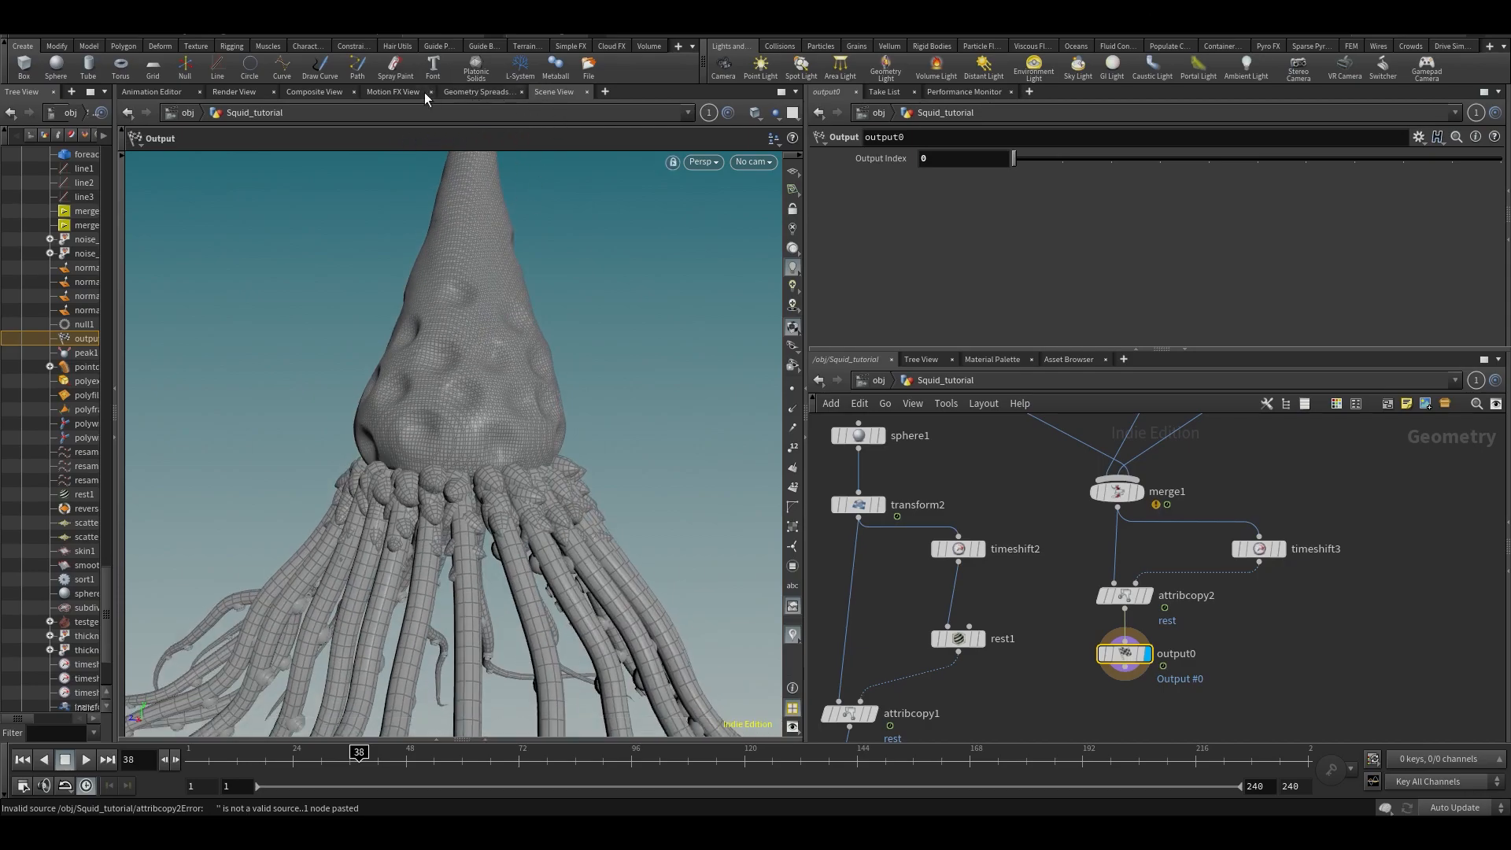
click(479, 91)
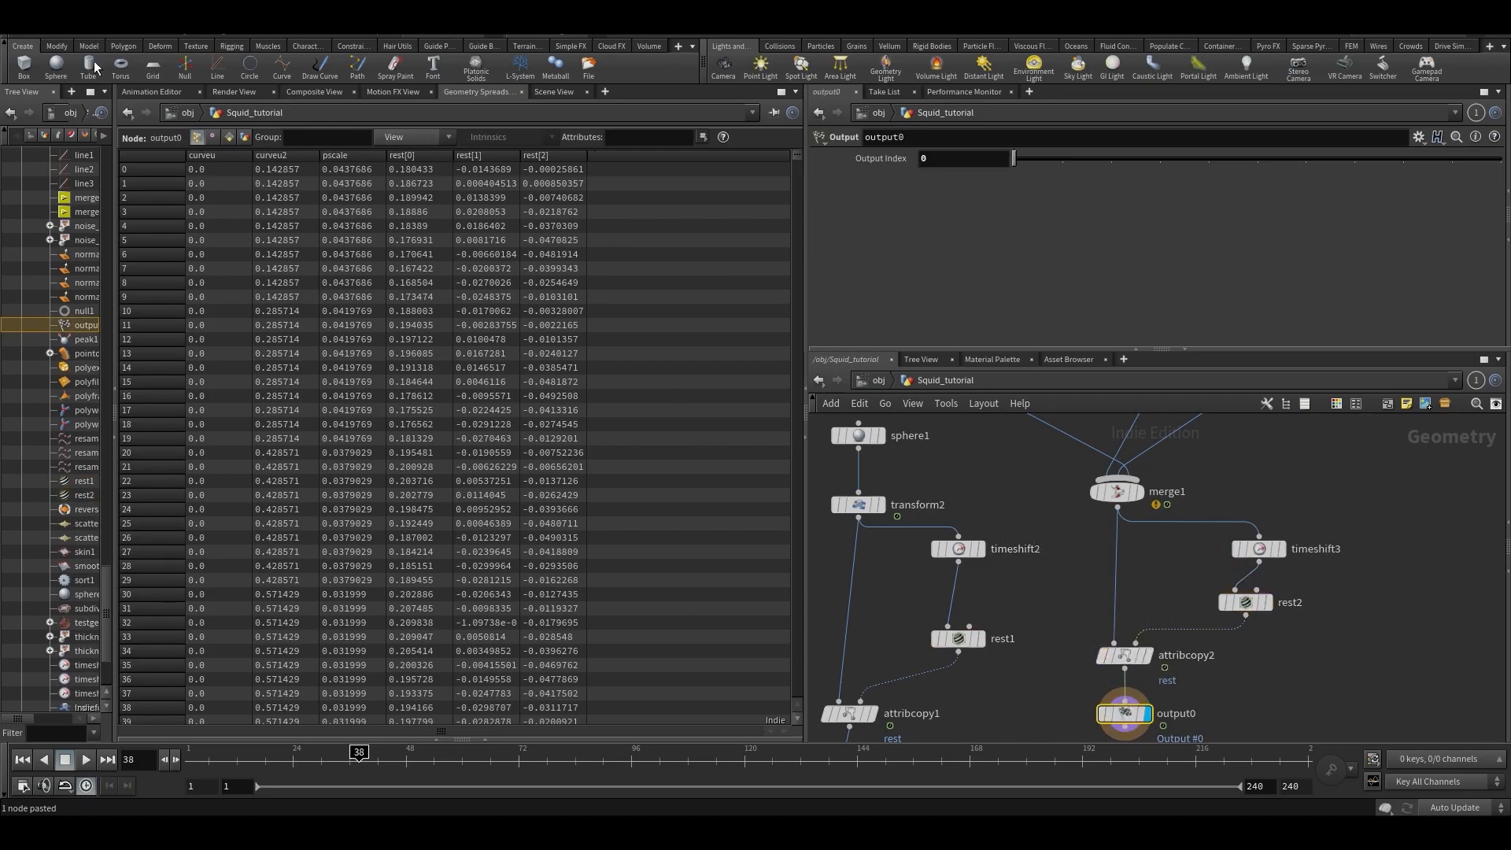
- Return to the Scene View and show the squid Smooth Shaded without wireframe
click(553, 91)
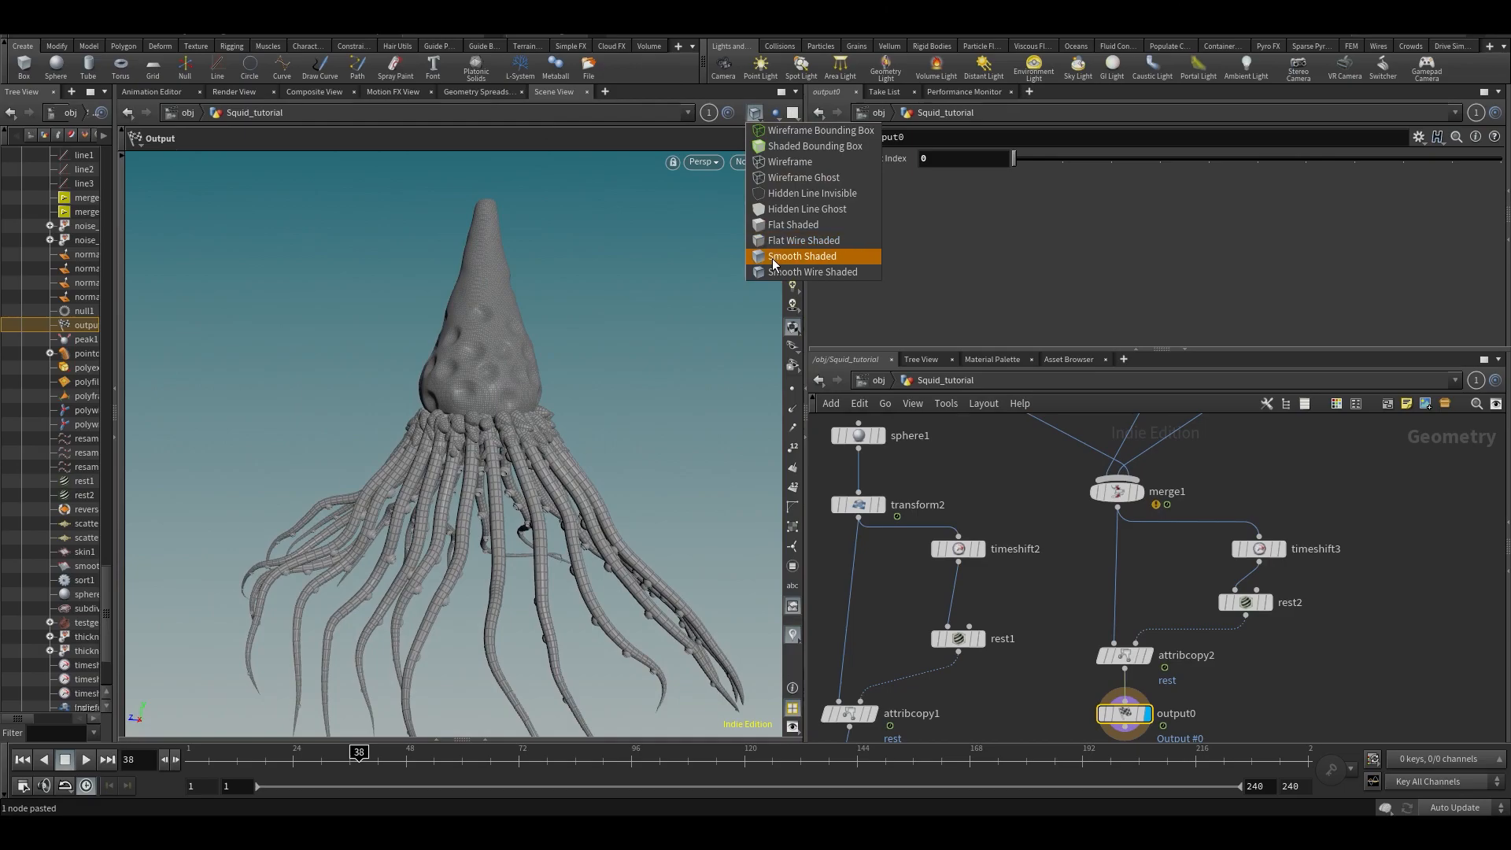
click(801, 255)
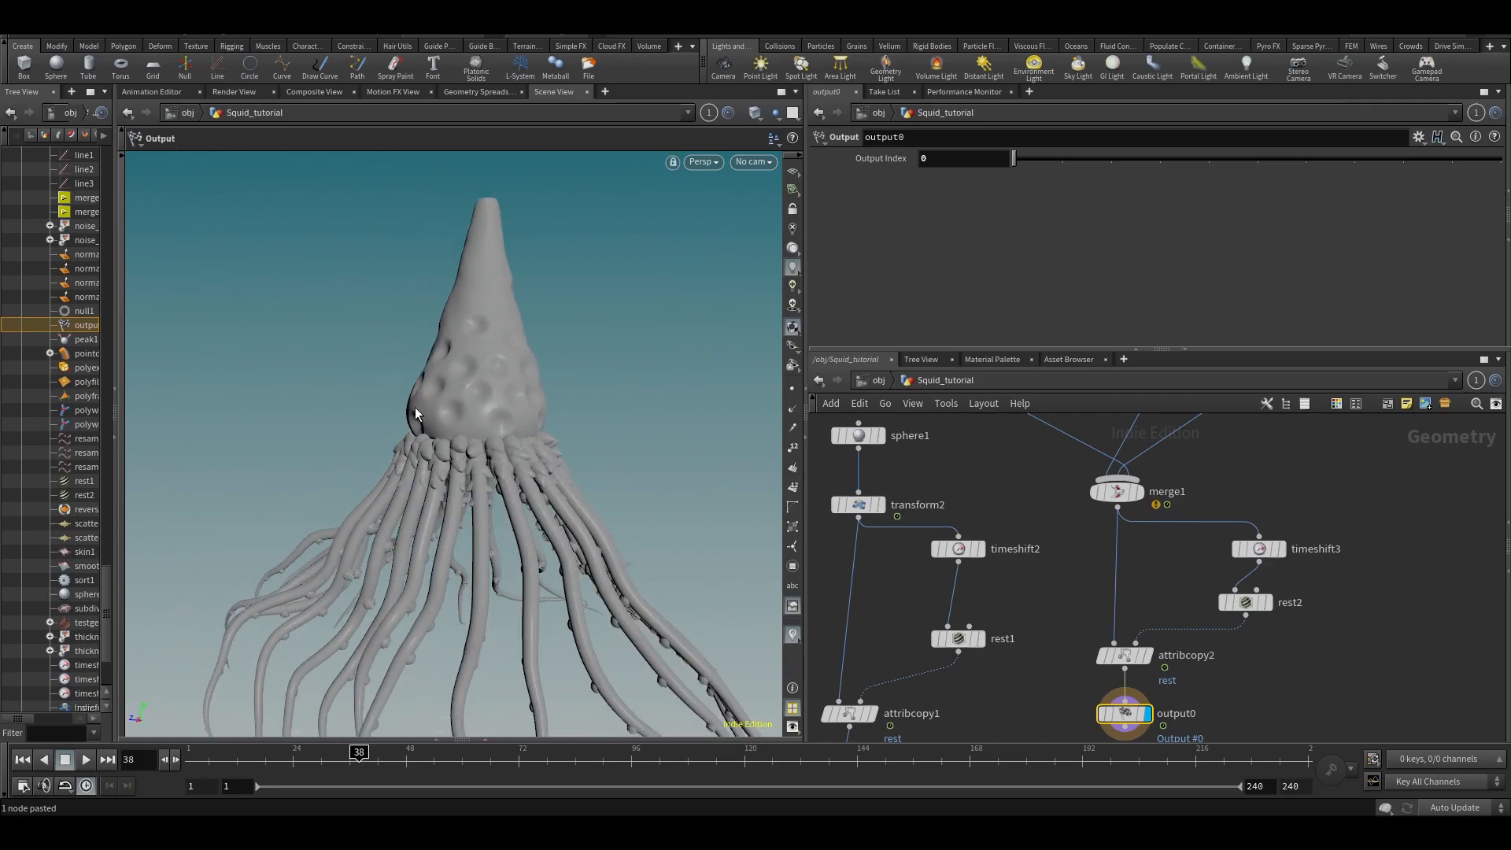
mouse_move(518, 386)
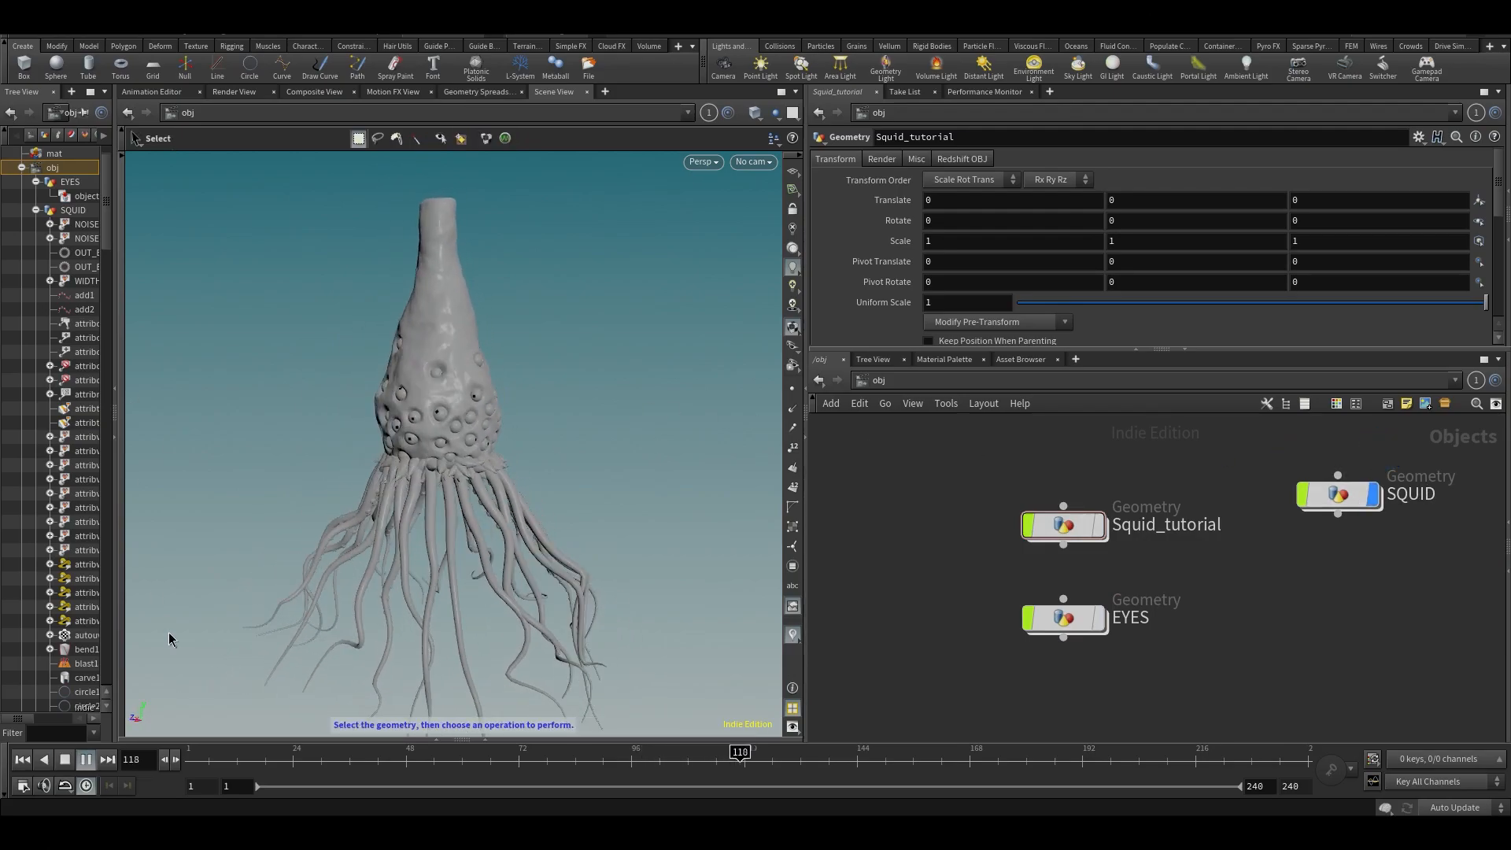
click(1338, 495)
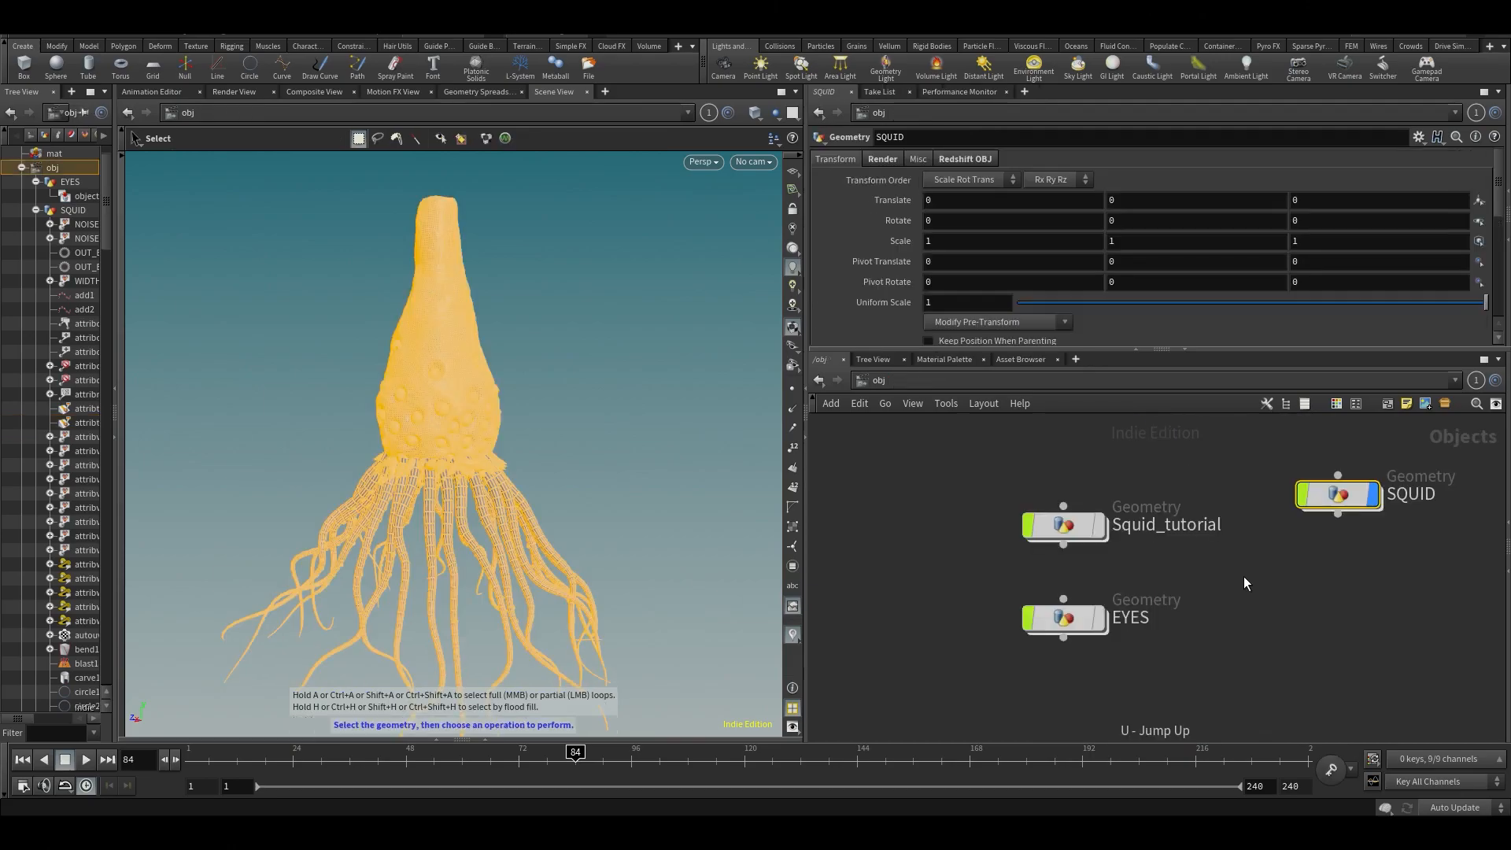
click(1062, 617)
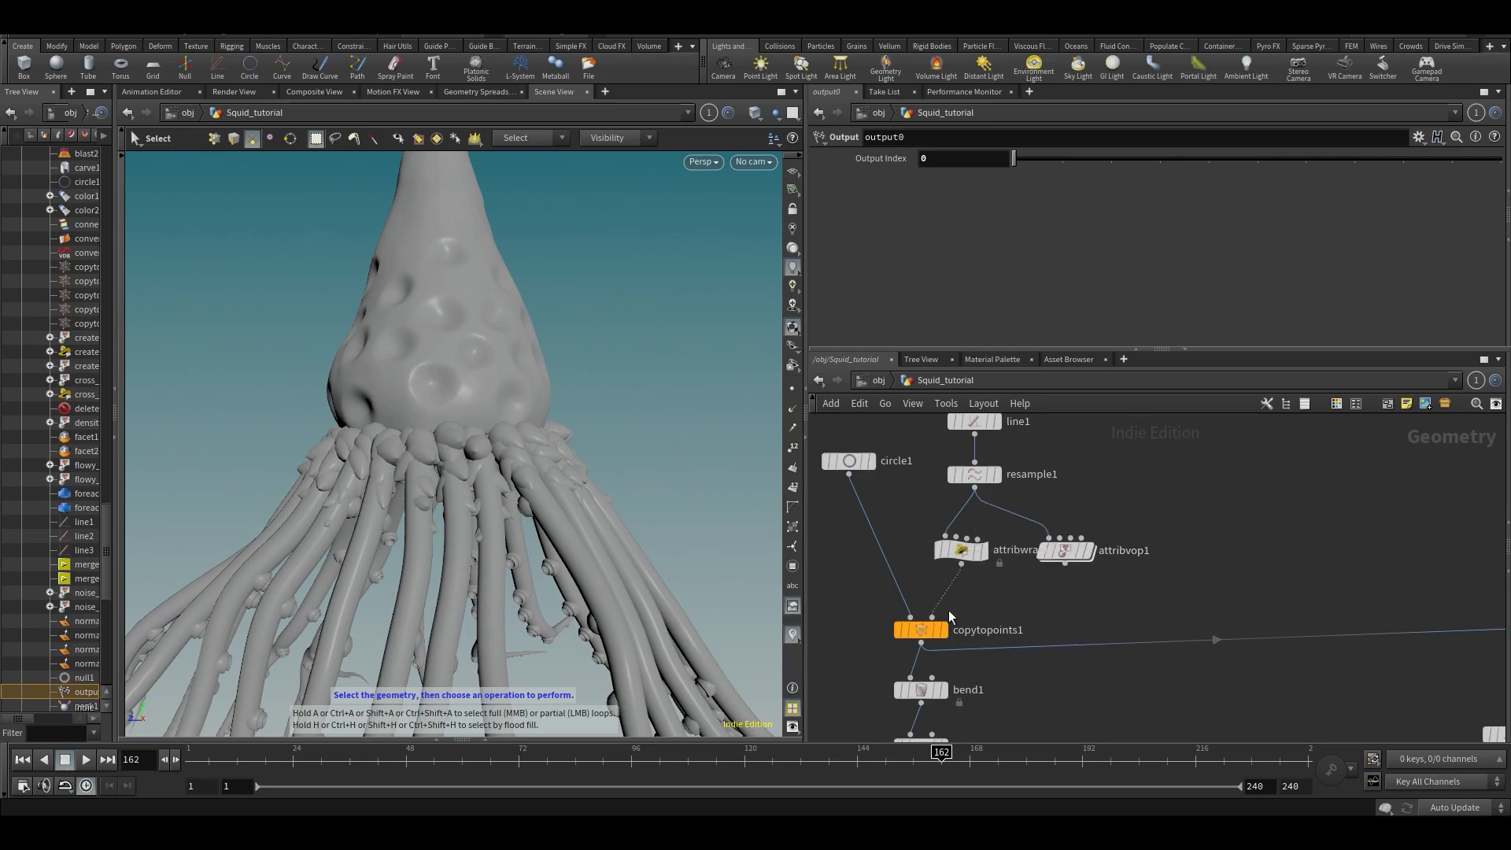
- Display the head at START_TENTACLES and dive into the create_N network
click(920, 629)
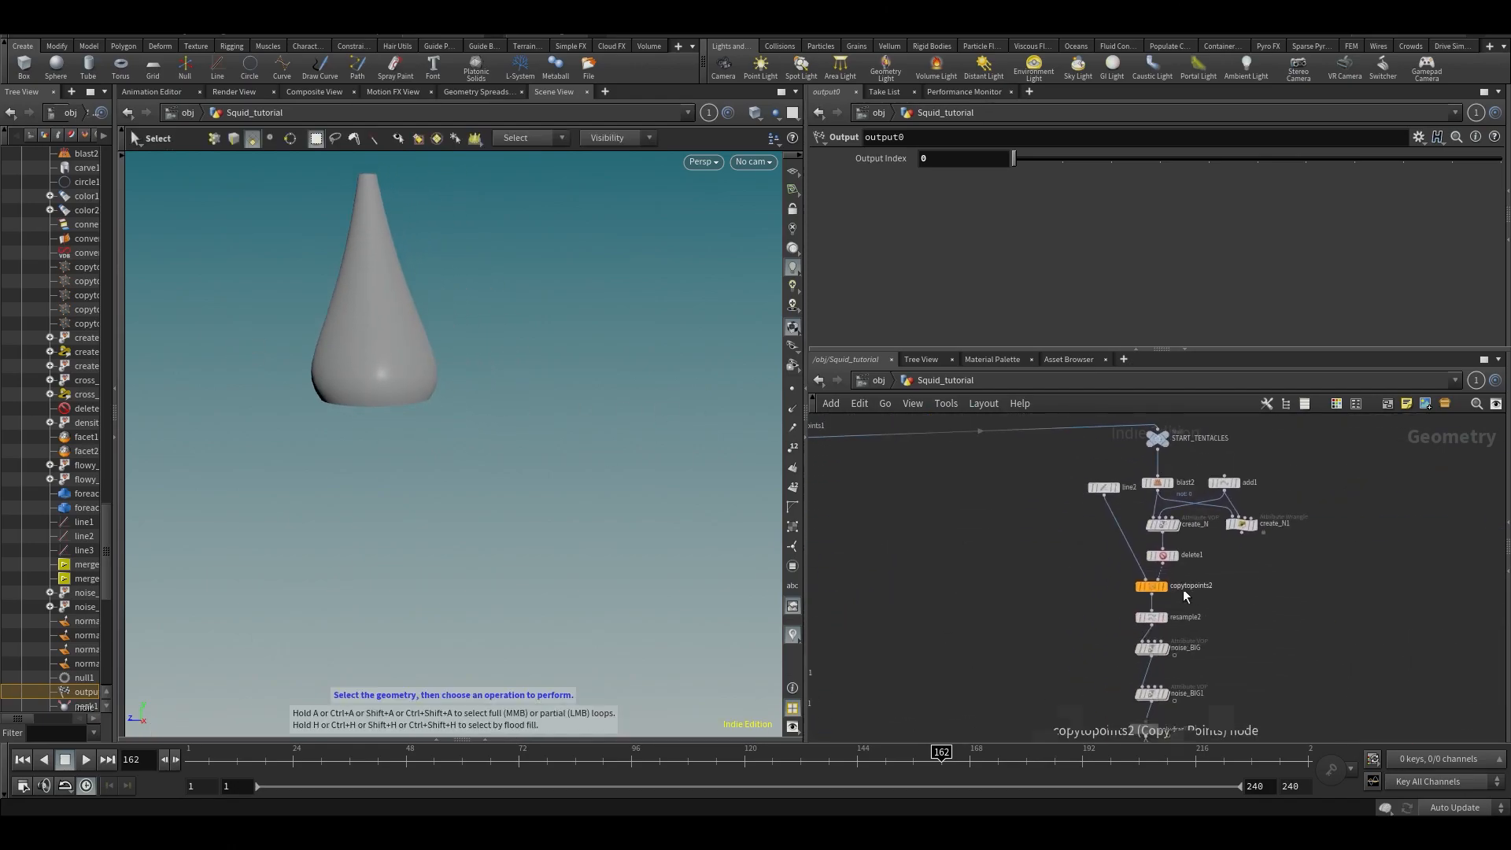
click(1149, 586)
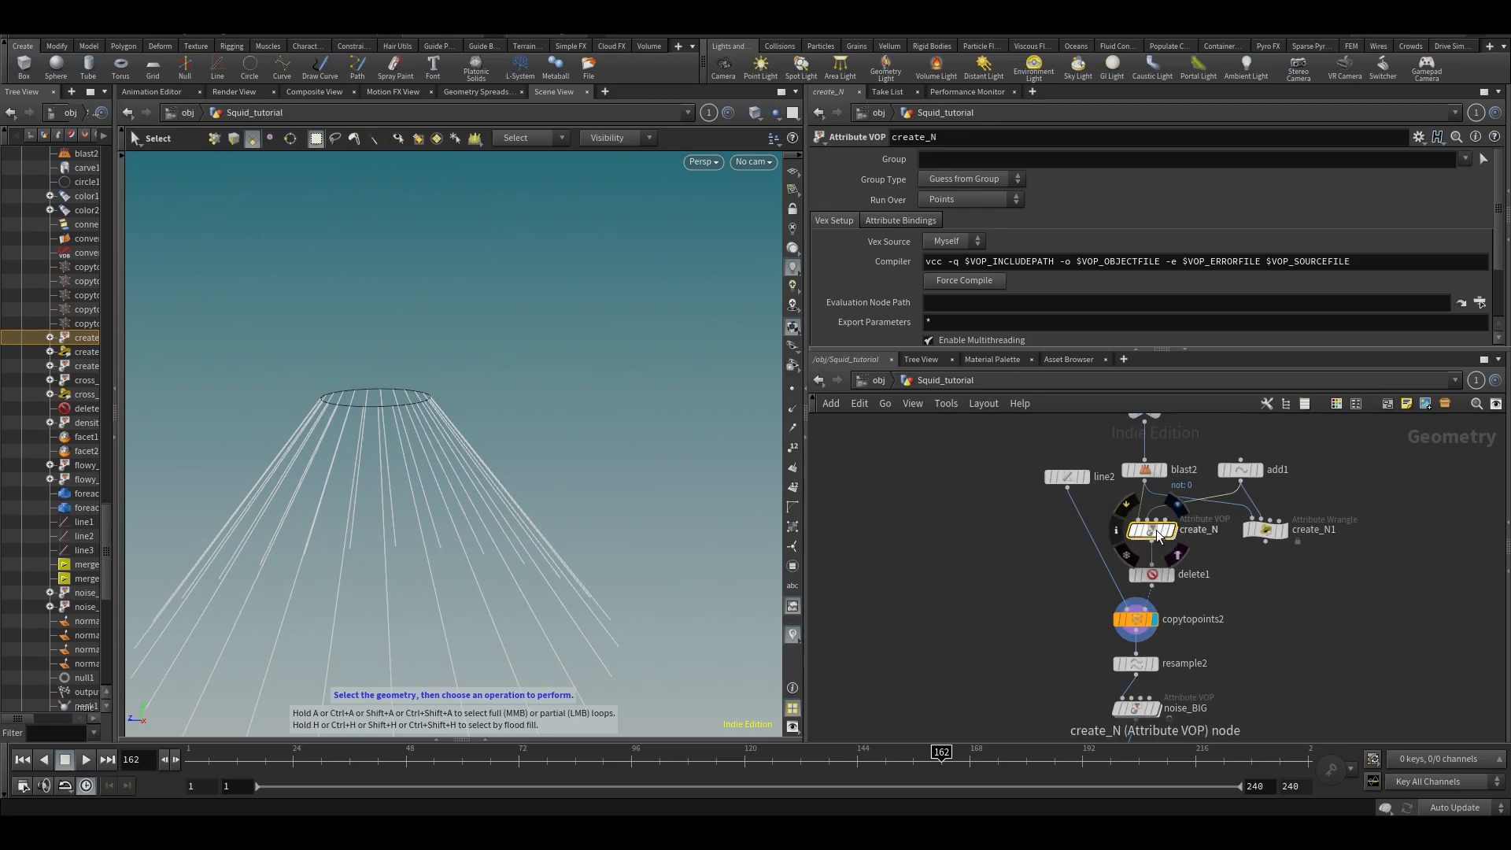
double_click(1152, 531)
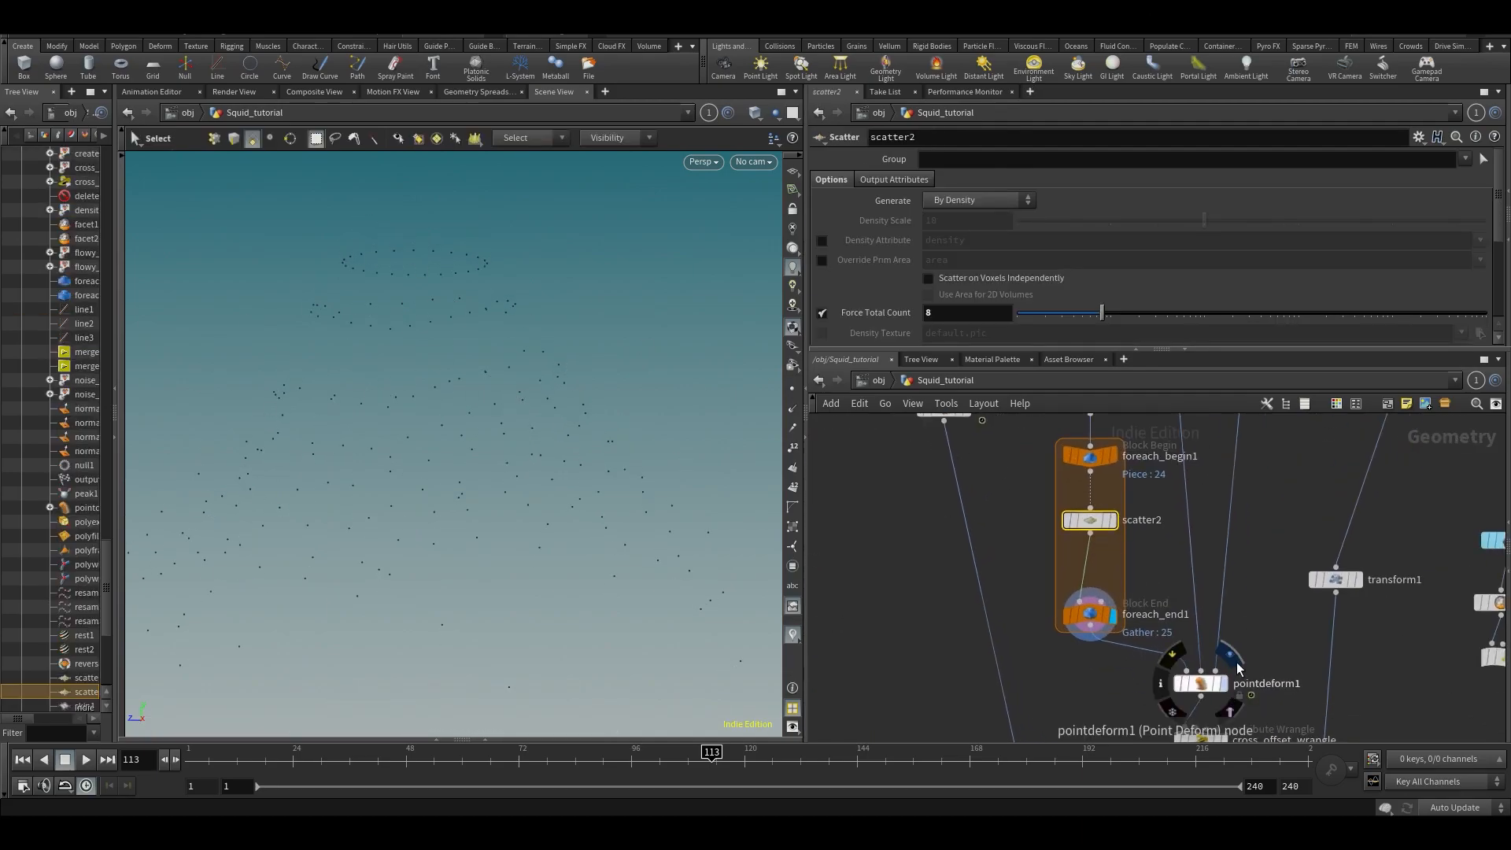
- Select pointdeform1 and scrub the timeline to watch the scattered wart points deform
click(1200, 681)
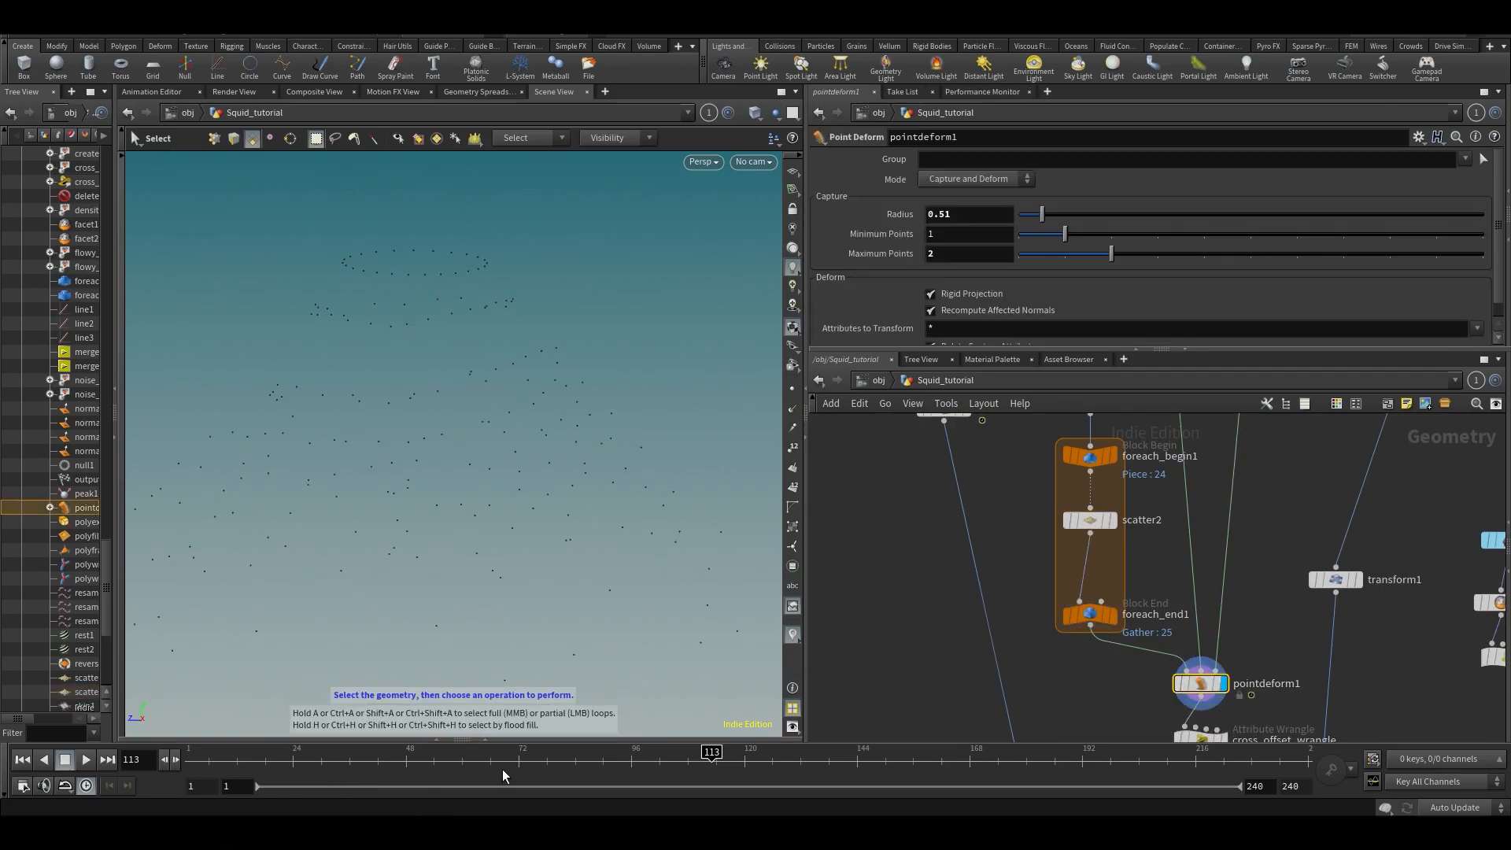
drag(712, 753, 1128, 753)
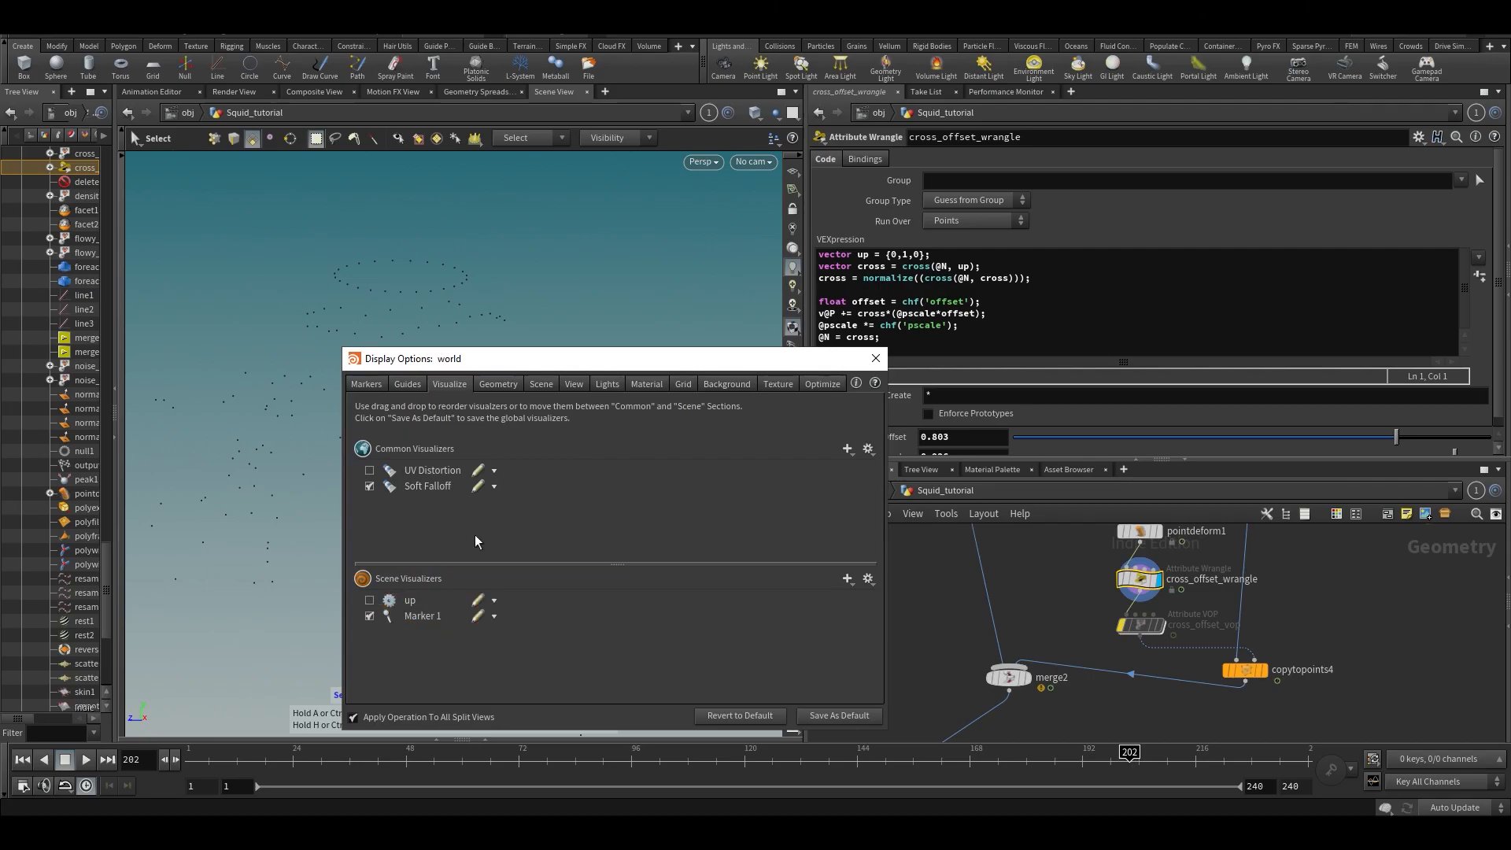
- Show the Visualize tab of the viewport Display Options
click(874, 358)
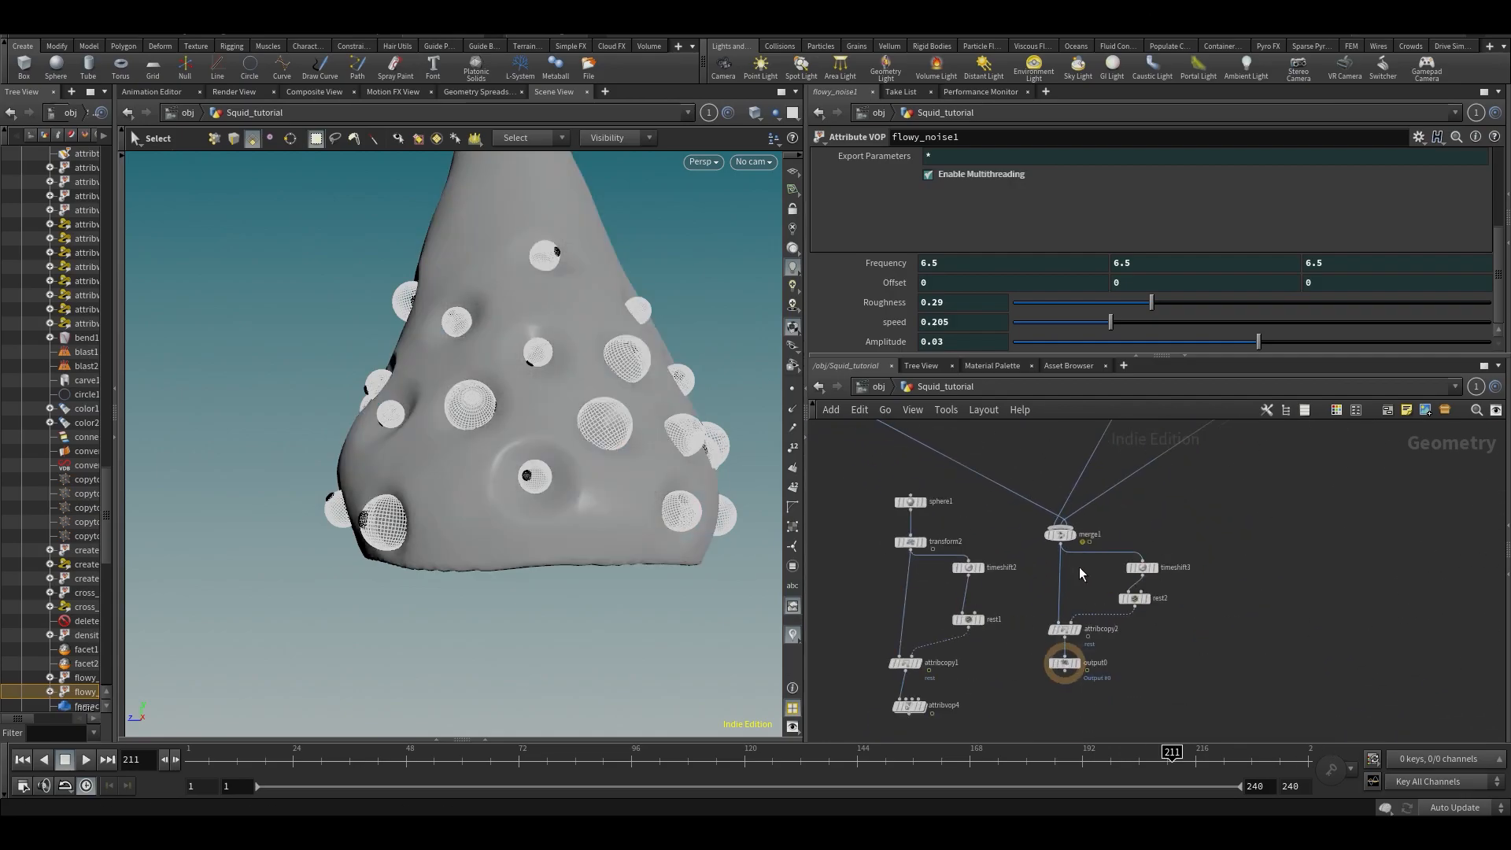
- Jump up to /obj and select the Squid_tutorial object showing the full squid
click(1060, 534)
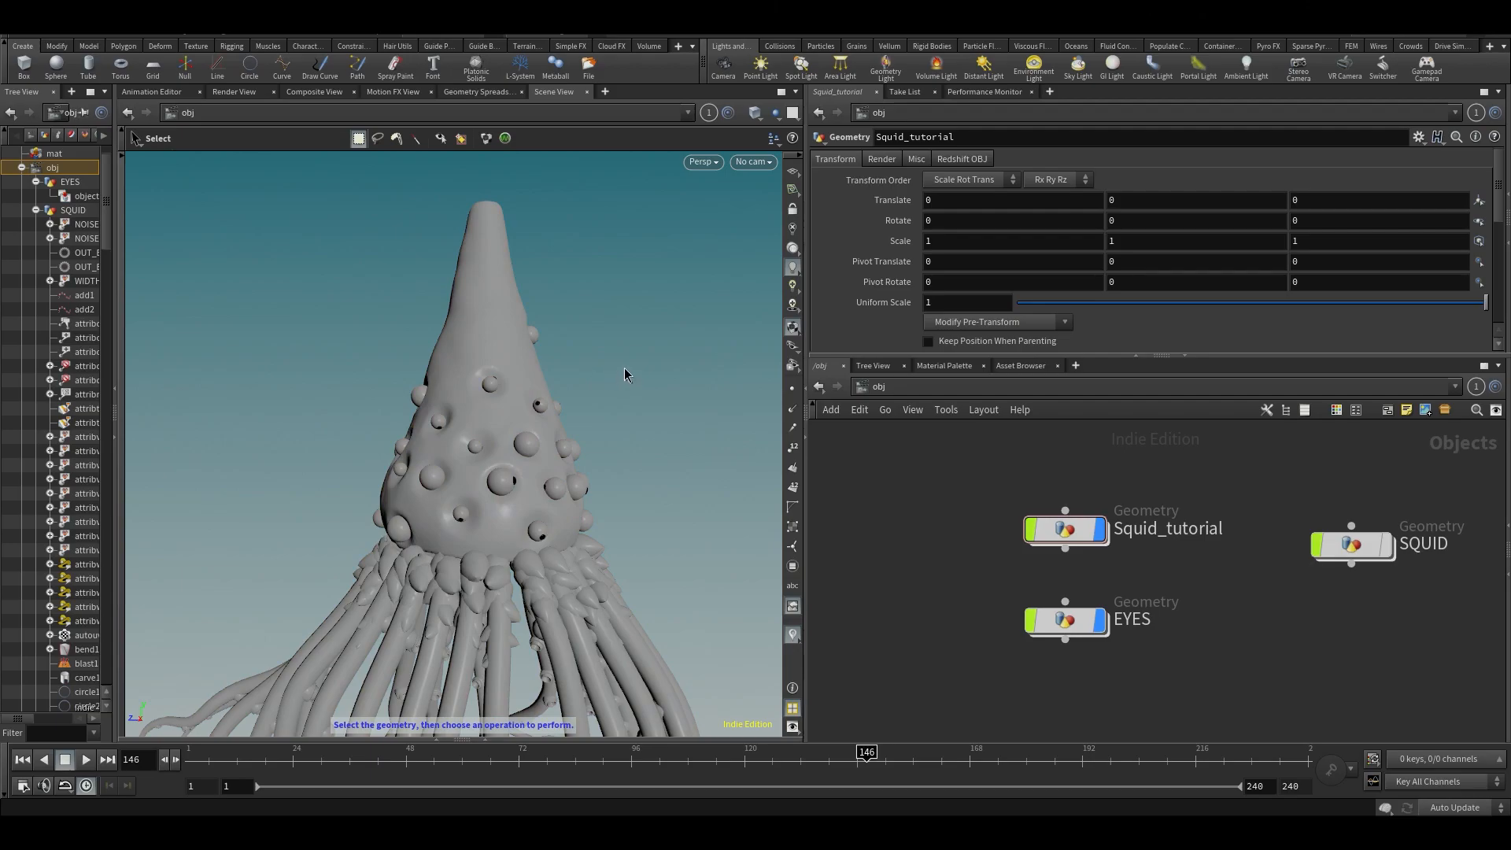
mouse_move(991, 590)
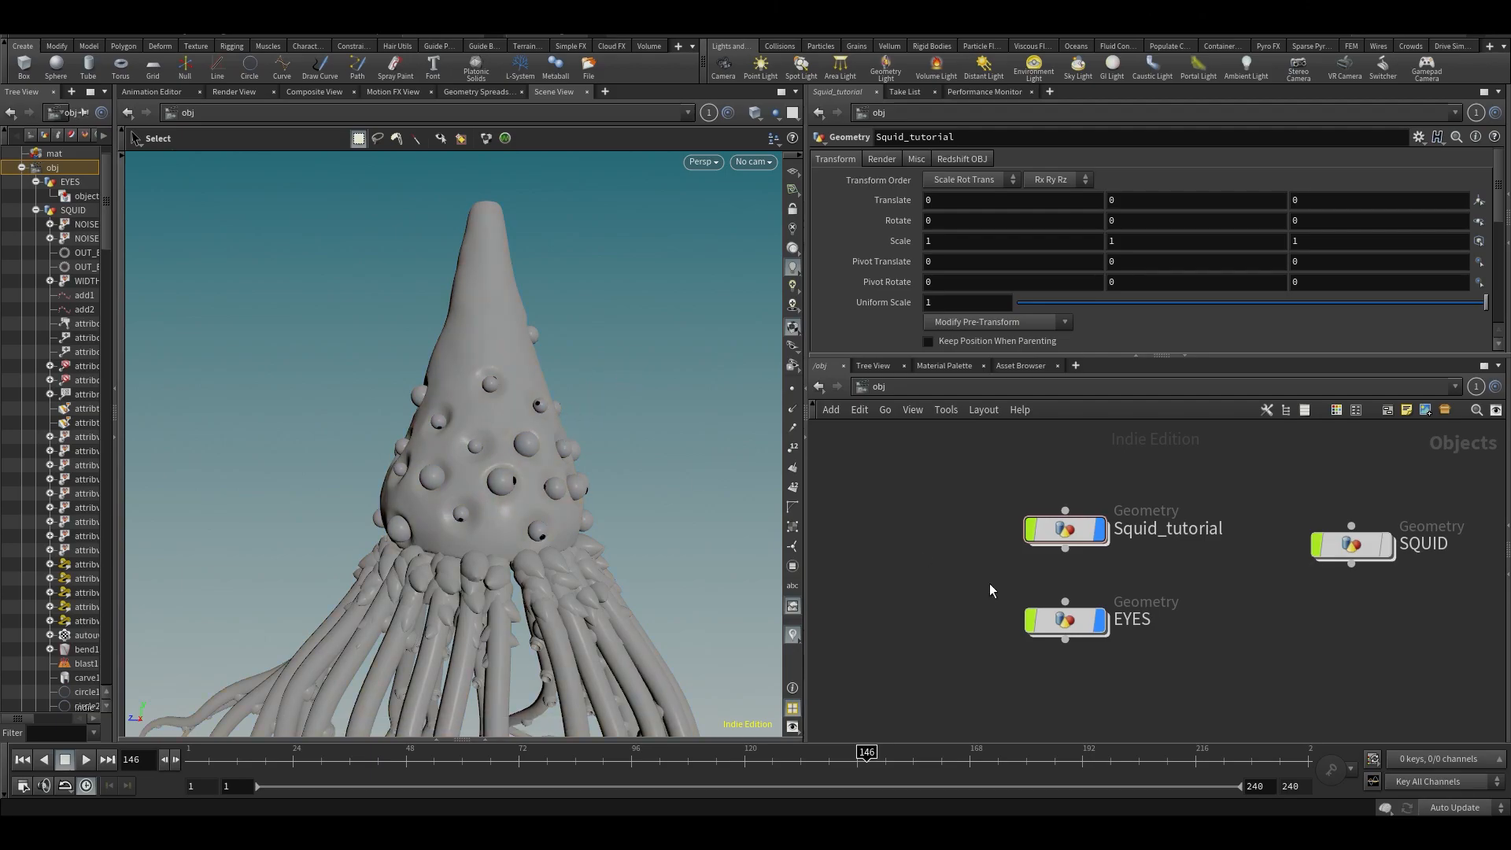